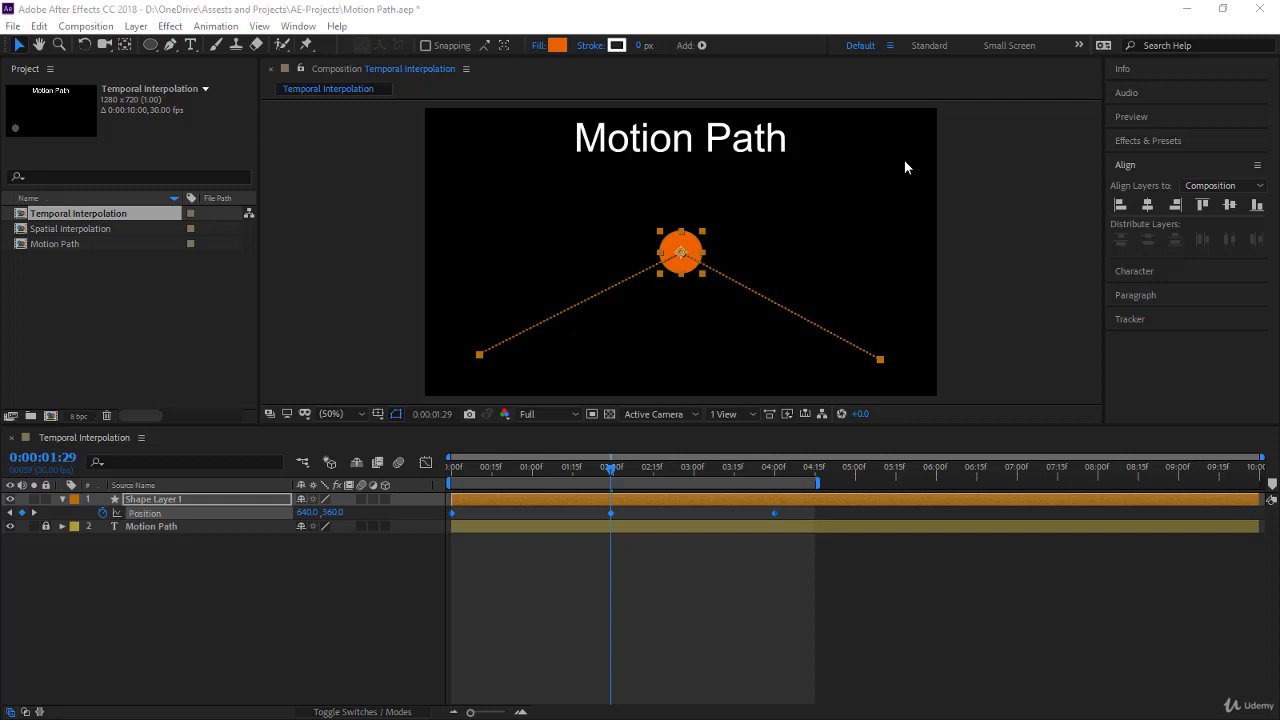
pyautogui.moveTo(516, 520)
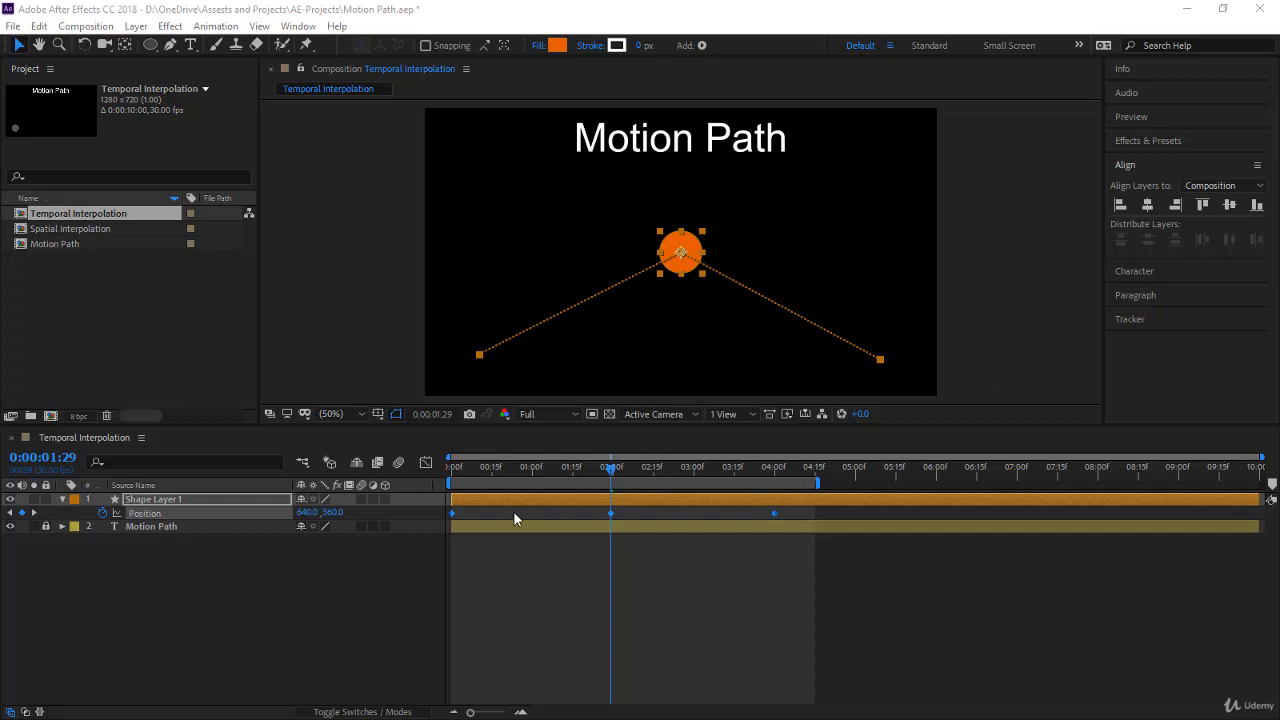
pyautogui.moveTo(716, 346)
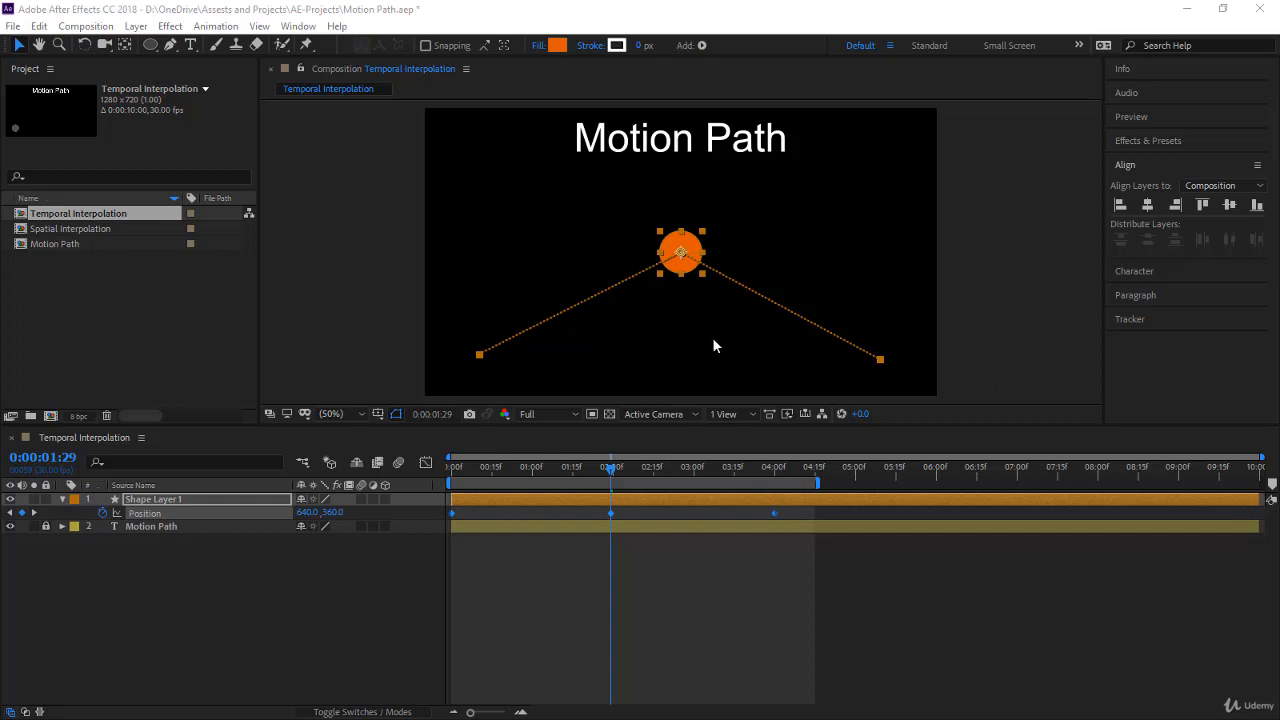
# Step: Set the Position keyframes' temporal interpolation to Continuous Bezier via Keyframe Interpolation
pyautogui.rightClick(612, 512)
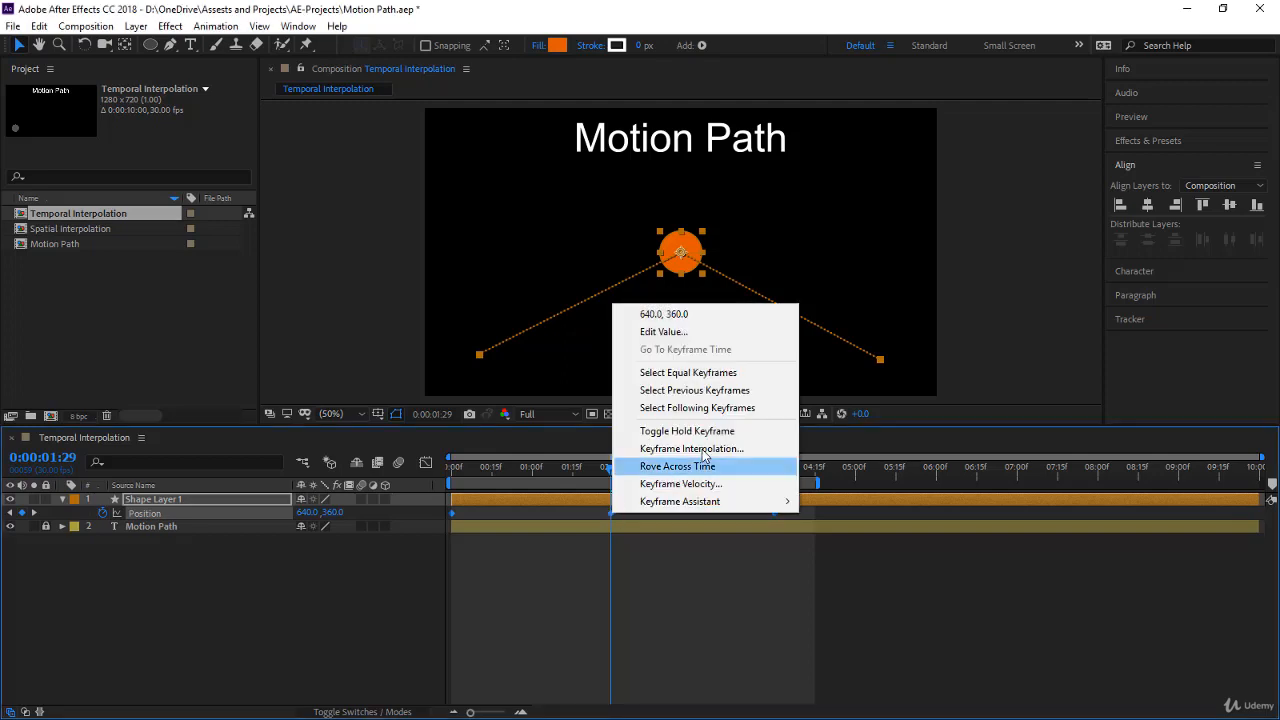
pyautogui.click(692, 448)
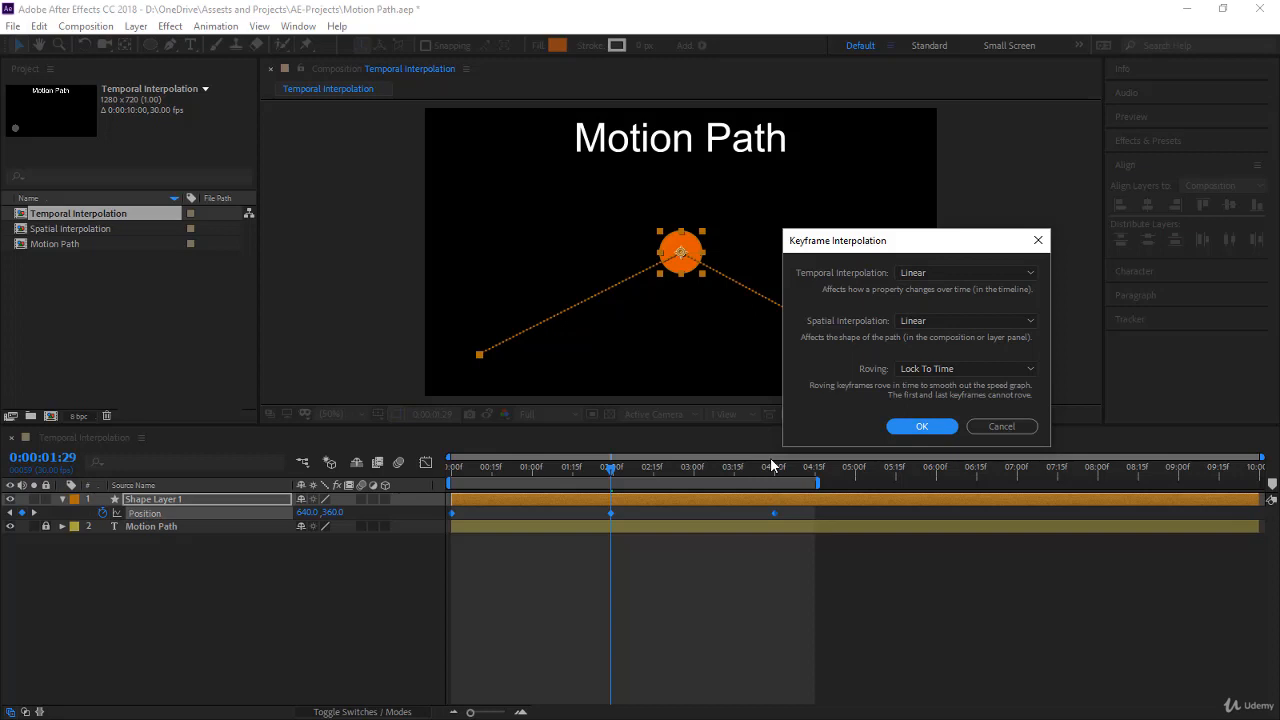
pyautogui.moveTo(812, 288)
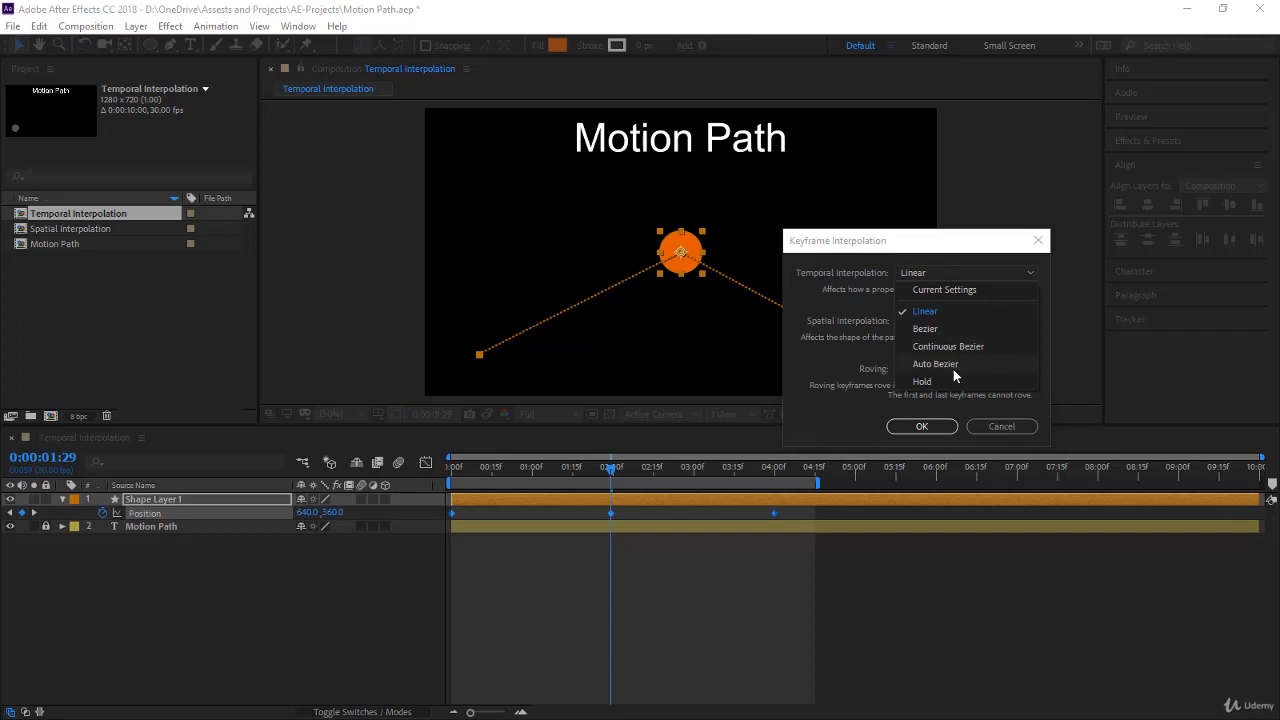
pyautogui.moveTo(950, 388)
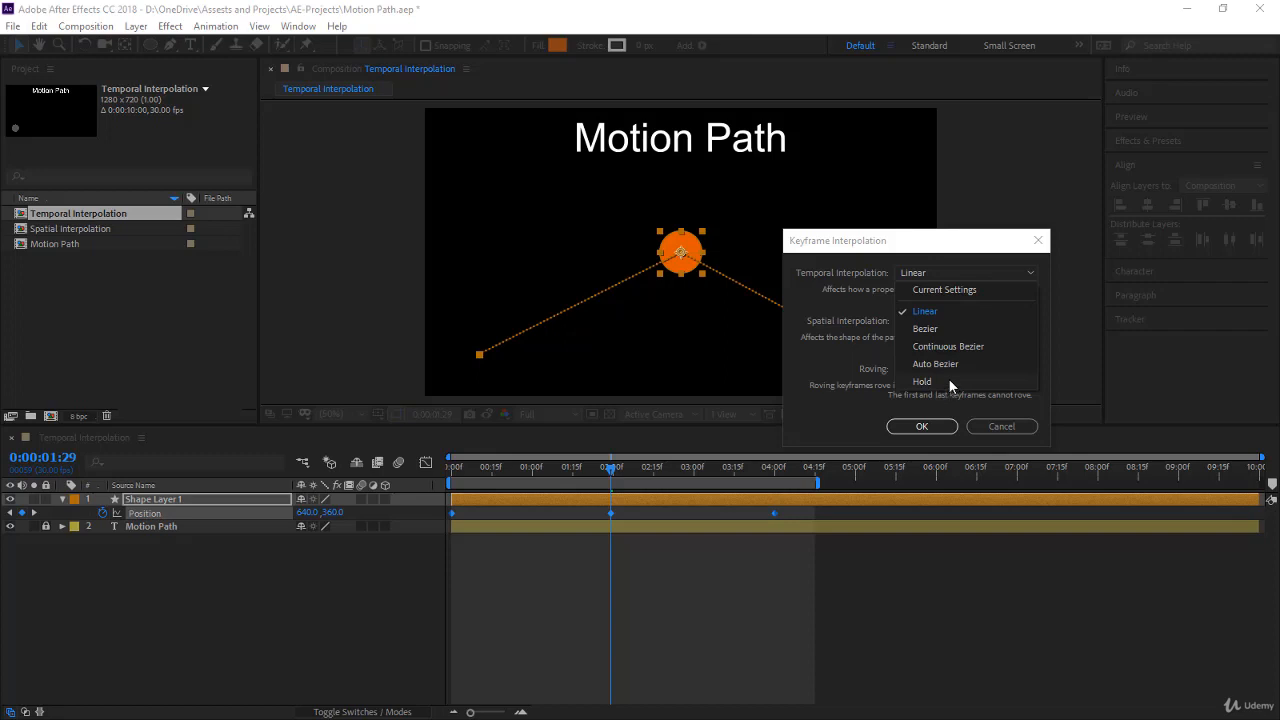
pyautogui.moveTo(964, 348)
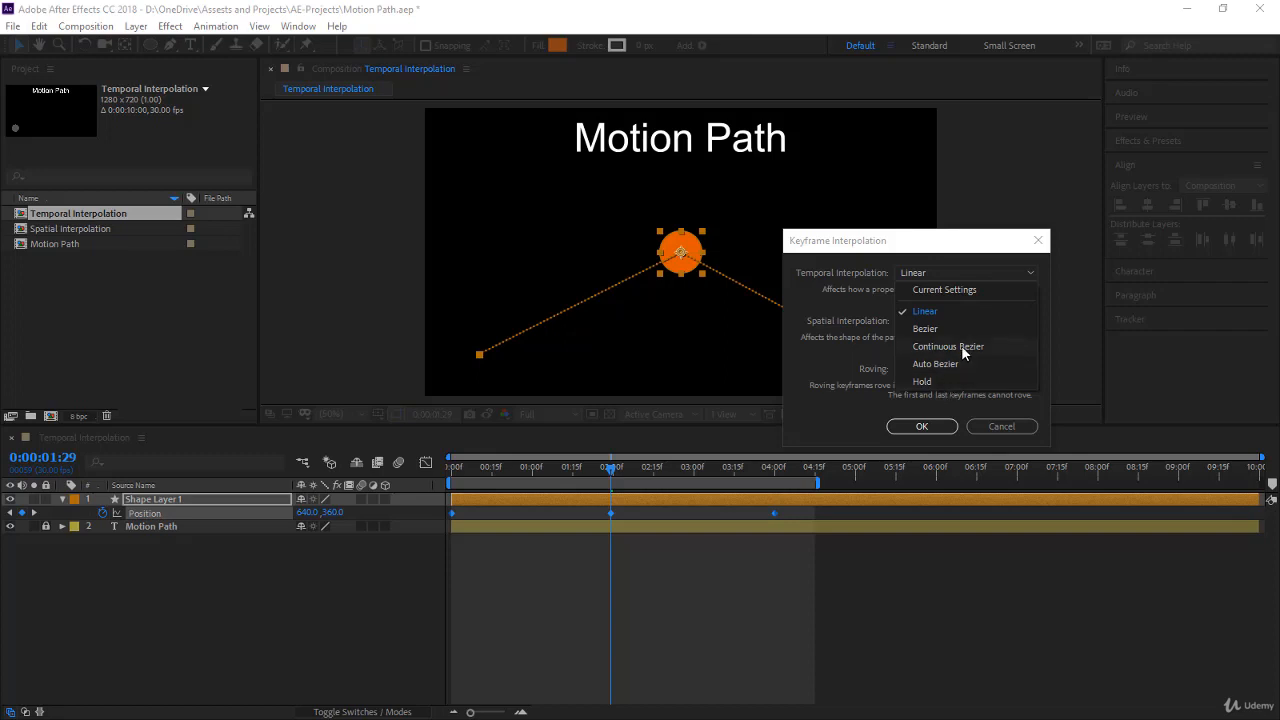
pyautogui.click(948, 346)
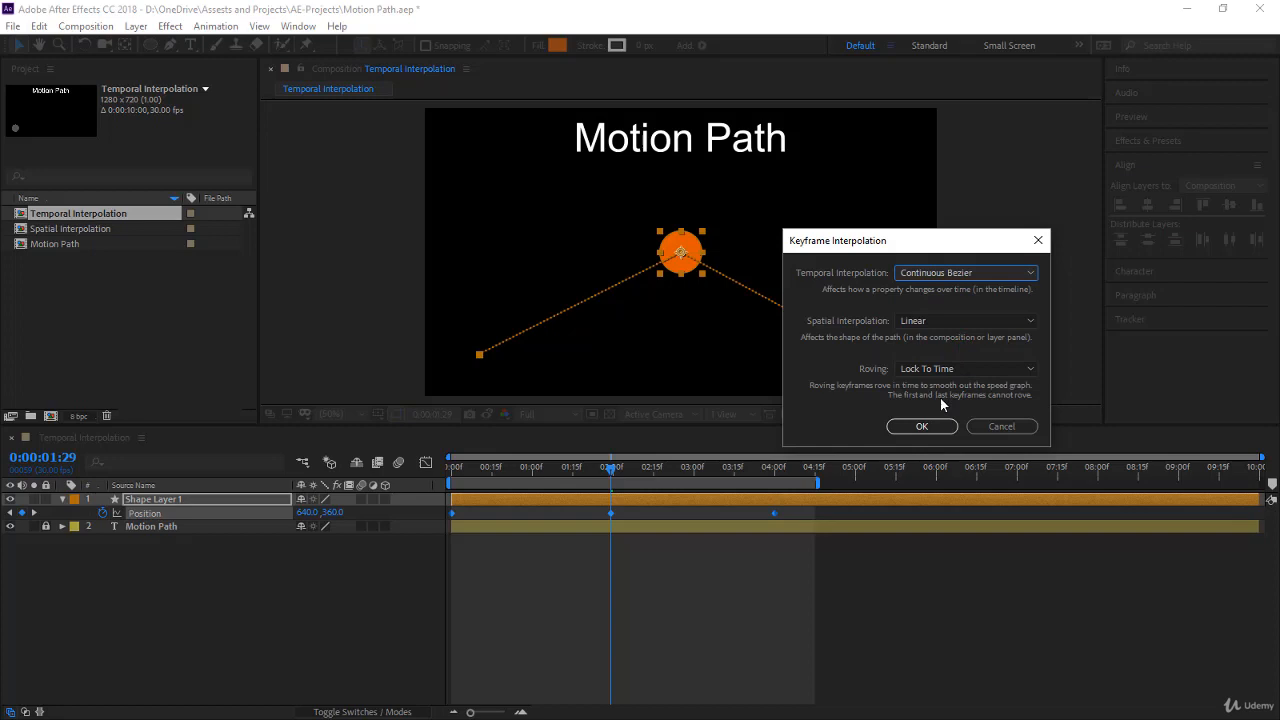
pyautogui.click(920, 426)
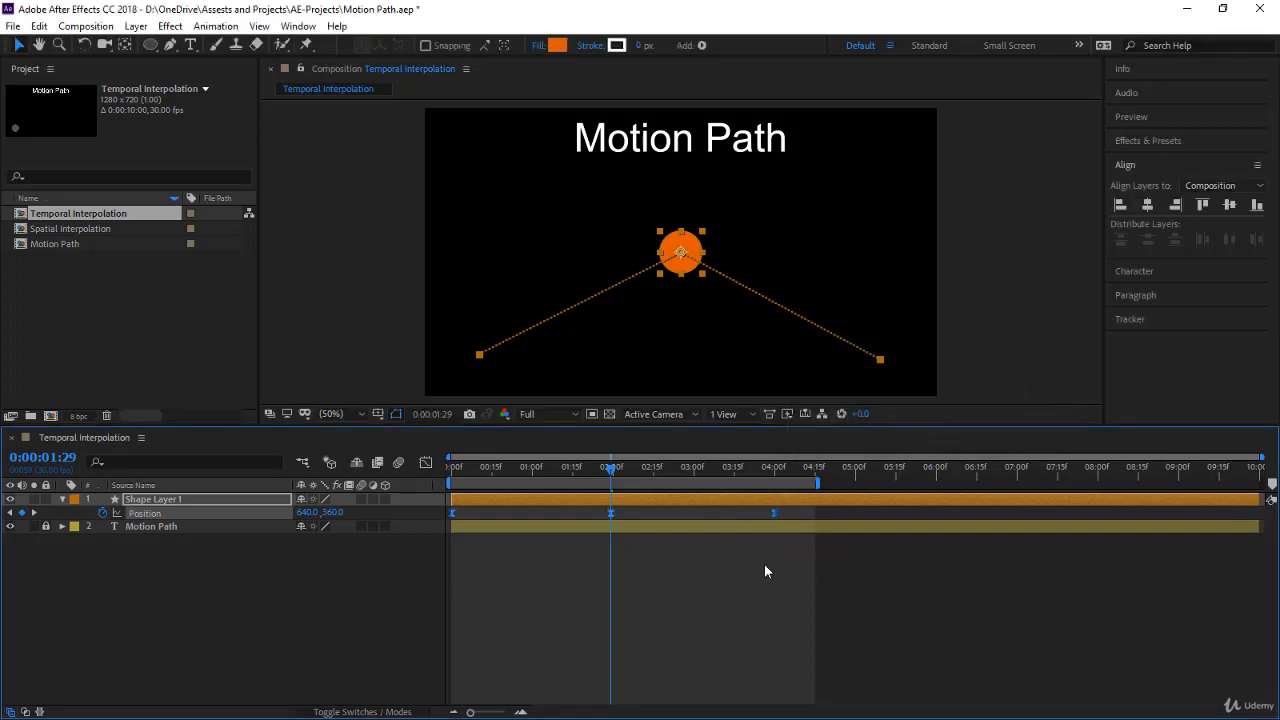
pyautogui.moveTo(610, 284)
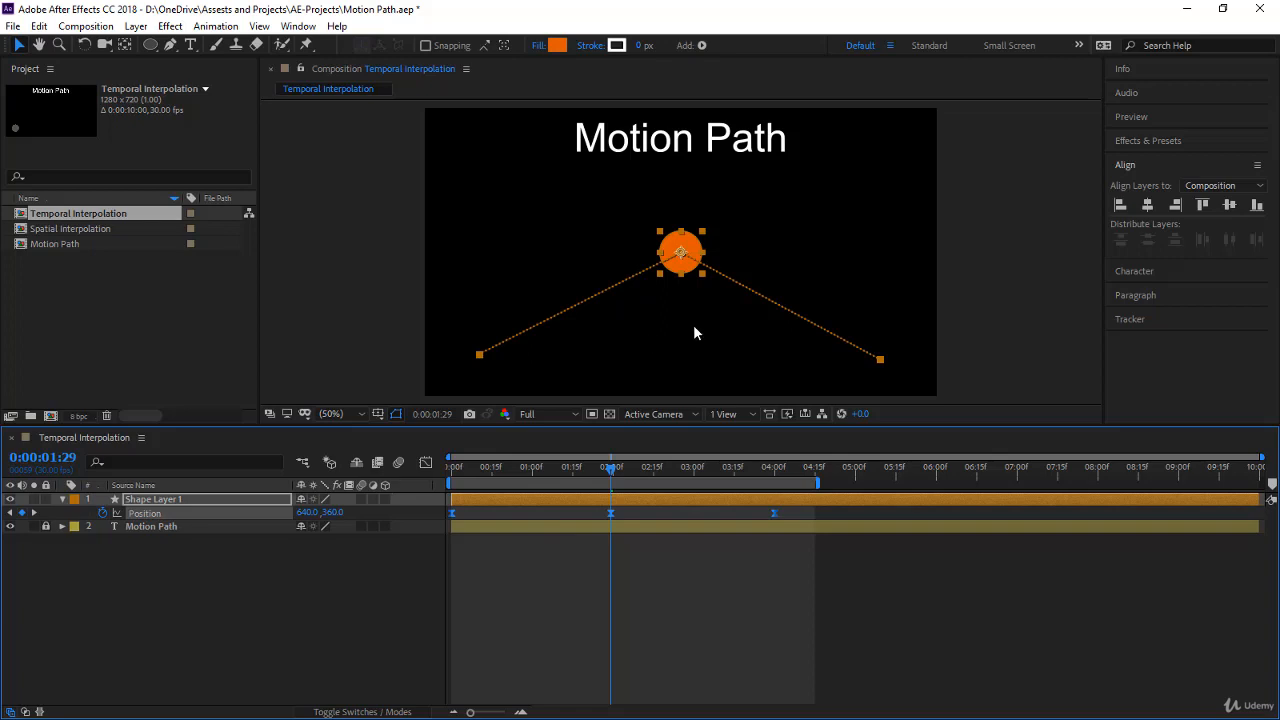
pyautogui.moveTo(664, 520)
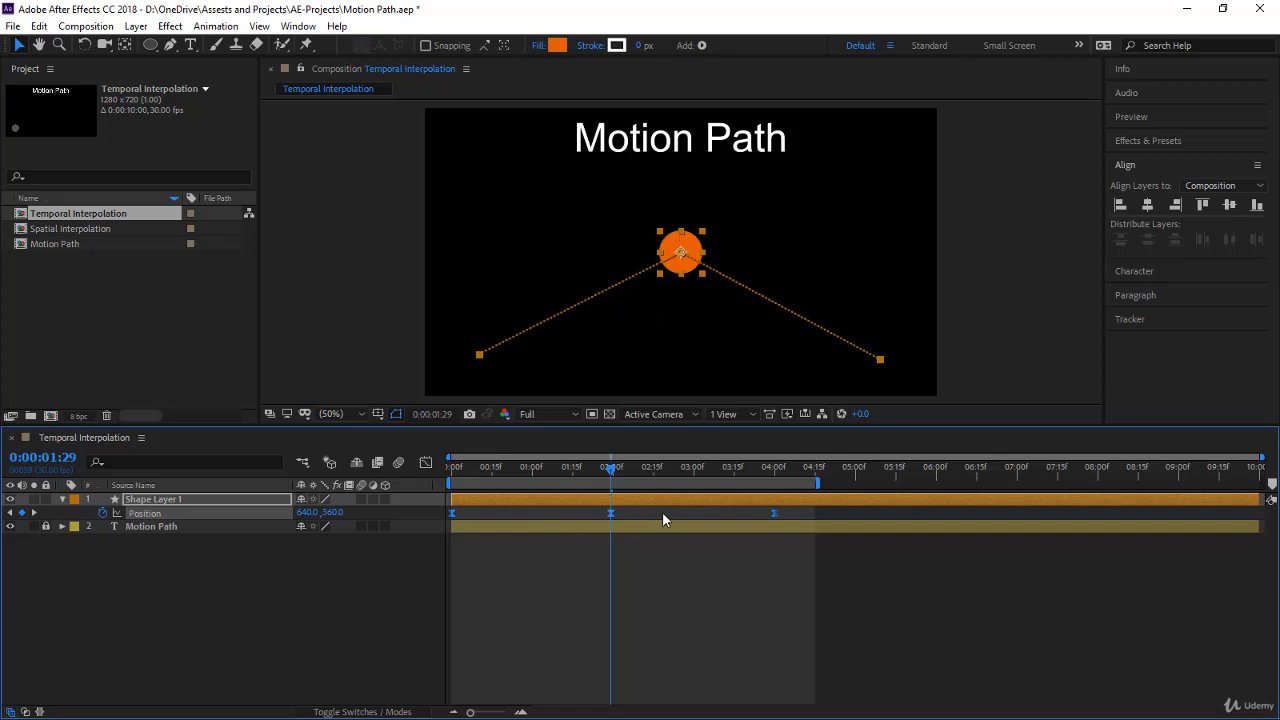
pyautogui.moveTo(652, 620)
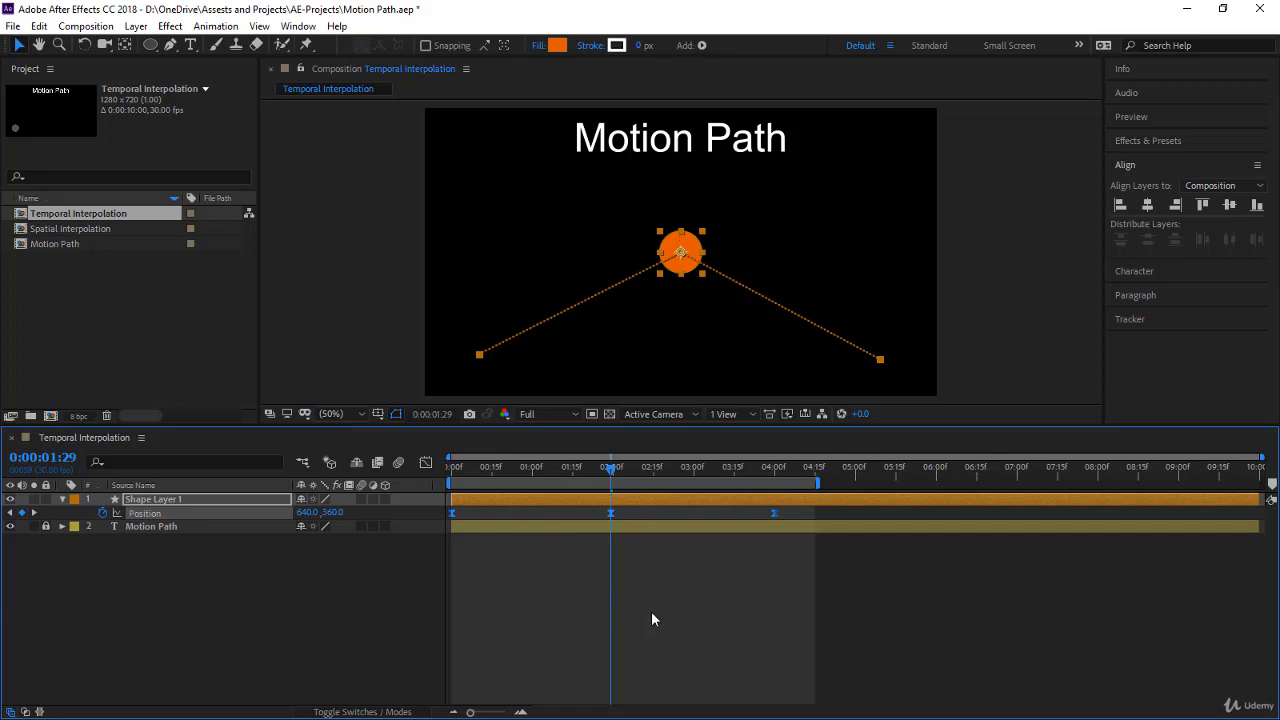
pyautogui.moveTo(622, 610)
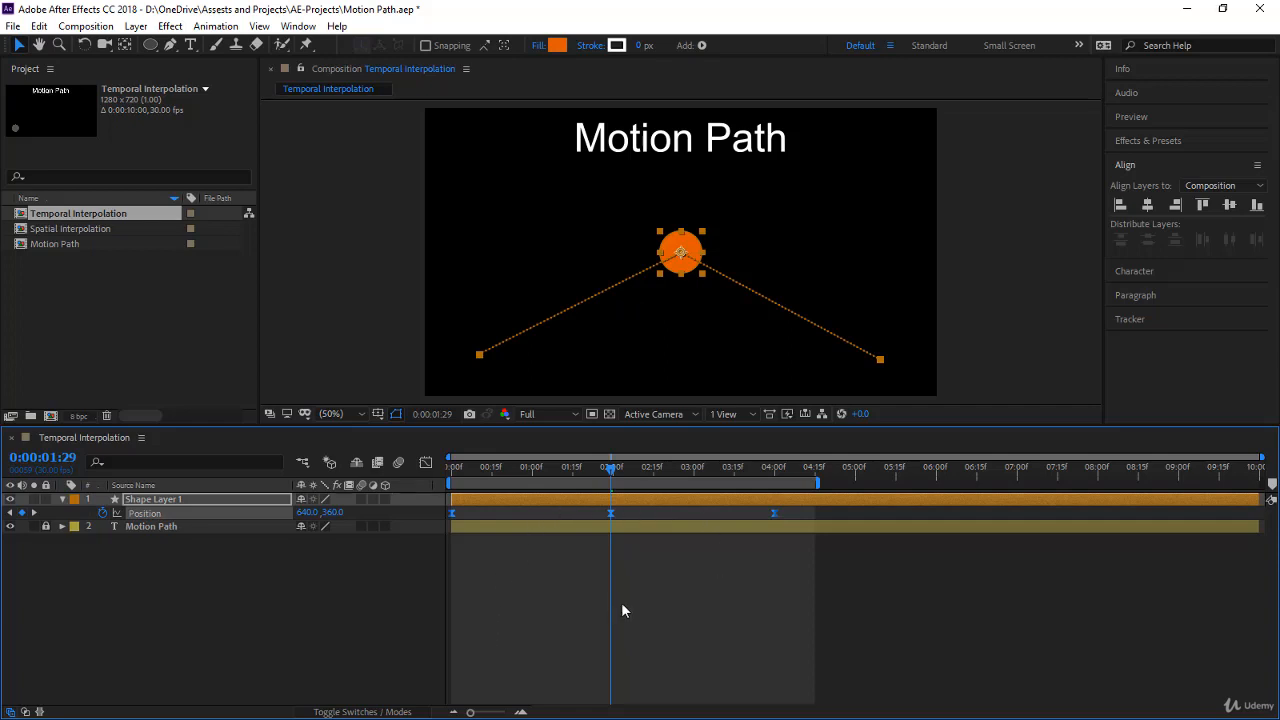
pyautogui.moveTo(678, 560)
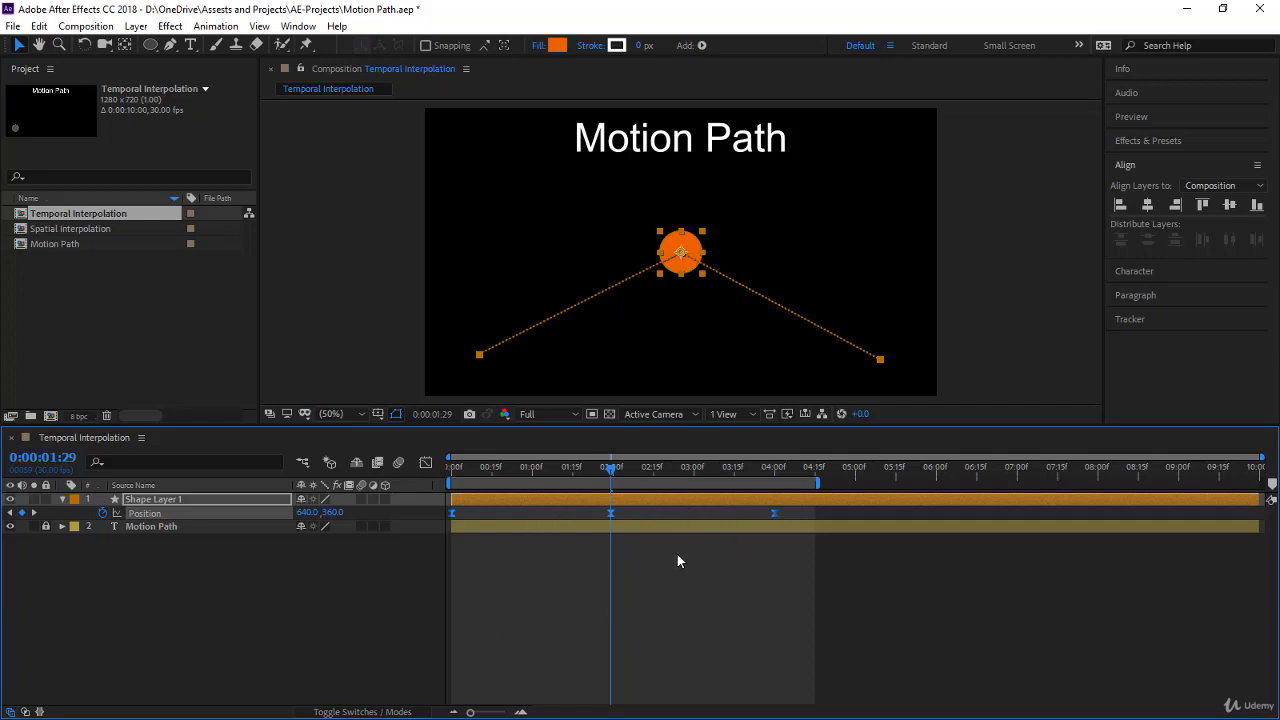
pyautogui.moveTo(424, 462)
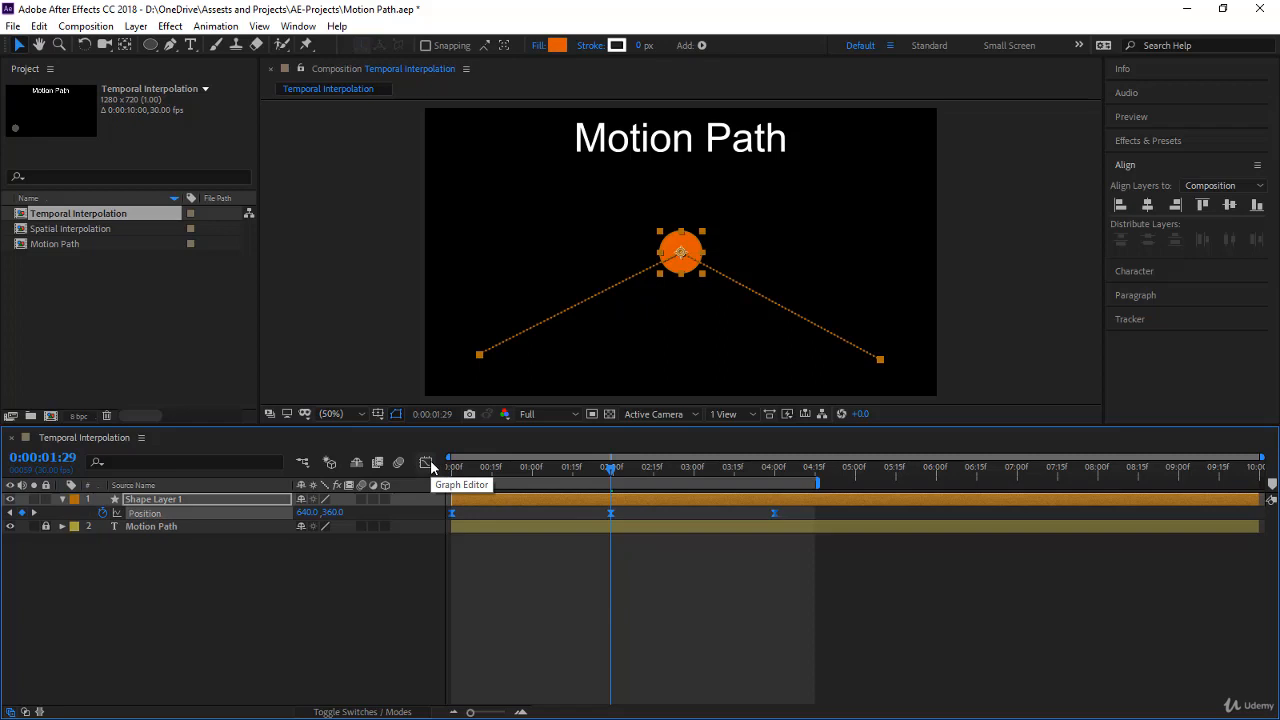
# Step: Show the Position keyframes in the Graph Editor and choose Edit Speed Graph from the graph type options
pyautogui.click(424, 464)
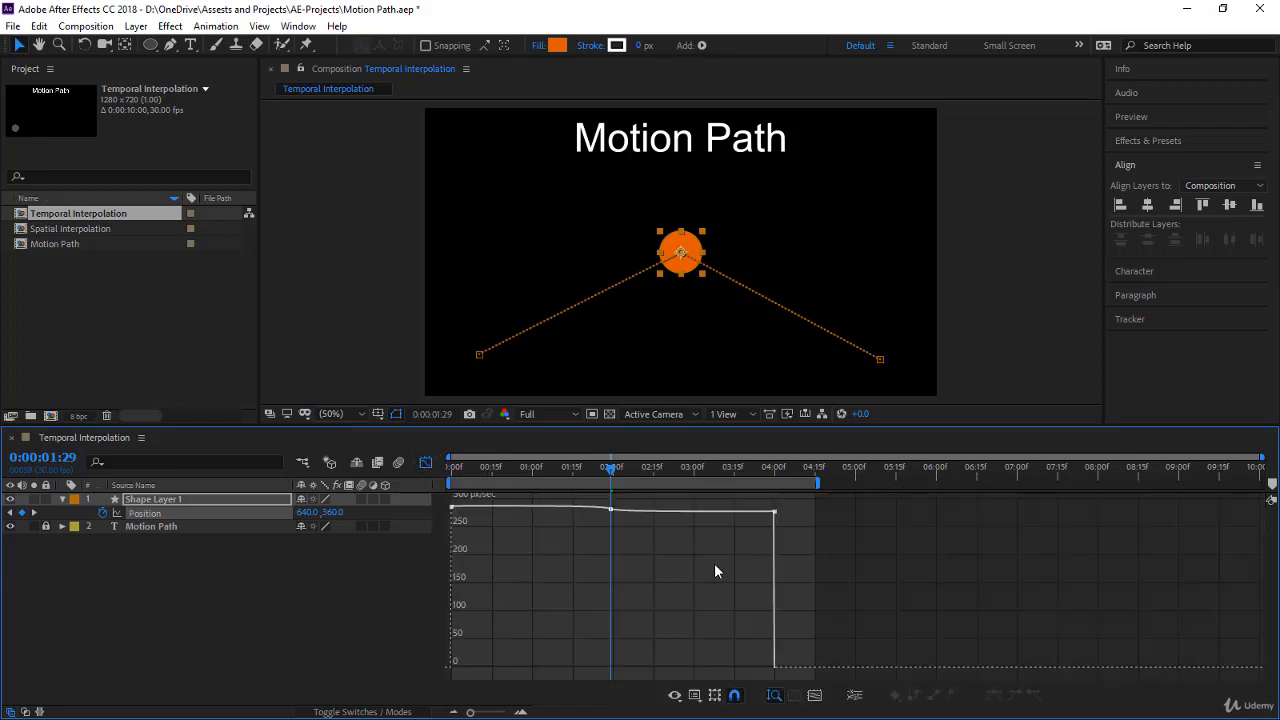
pyautogui.moveTo(618, 540)
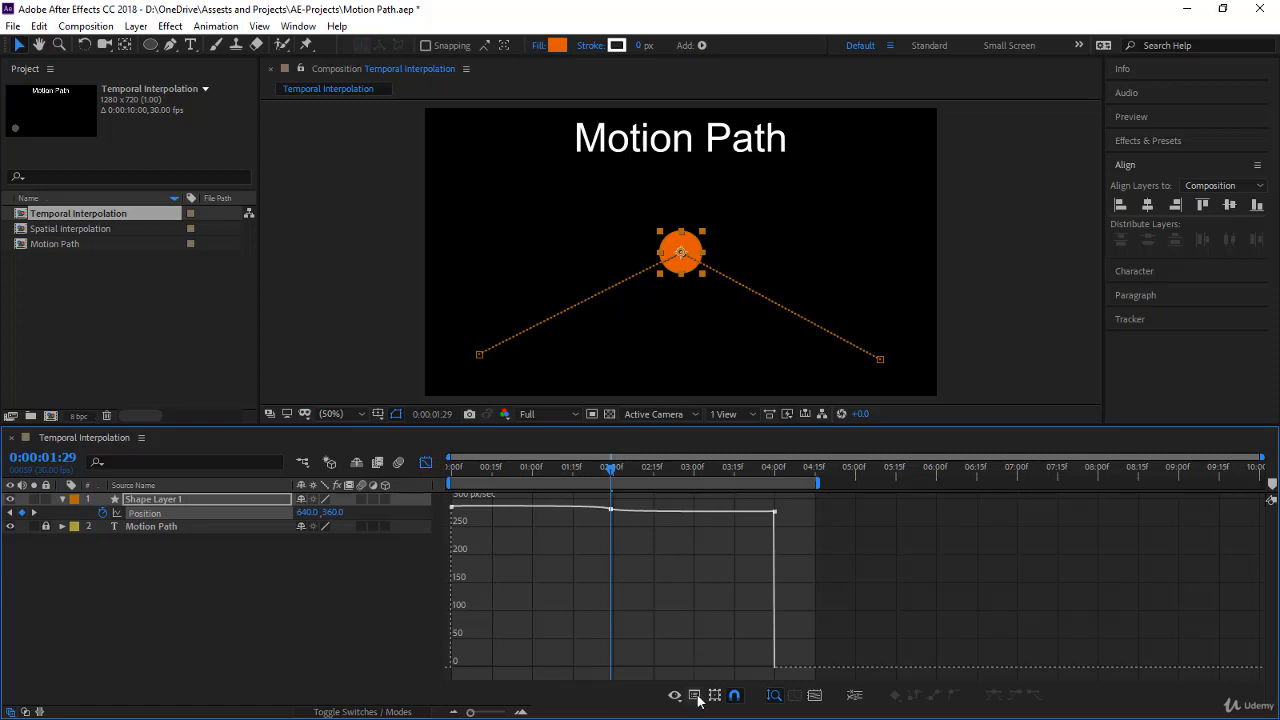
pyautogui.moveTo(714, 696)
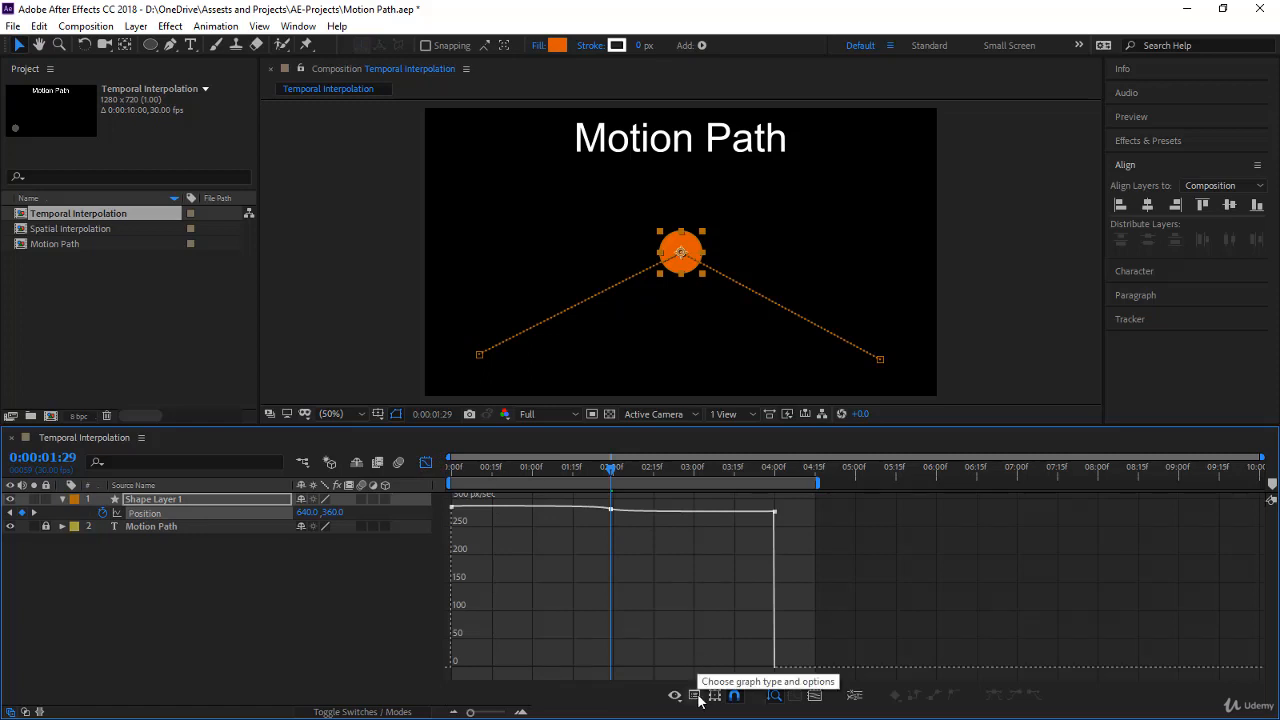
pyautogui.click(694, 696)
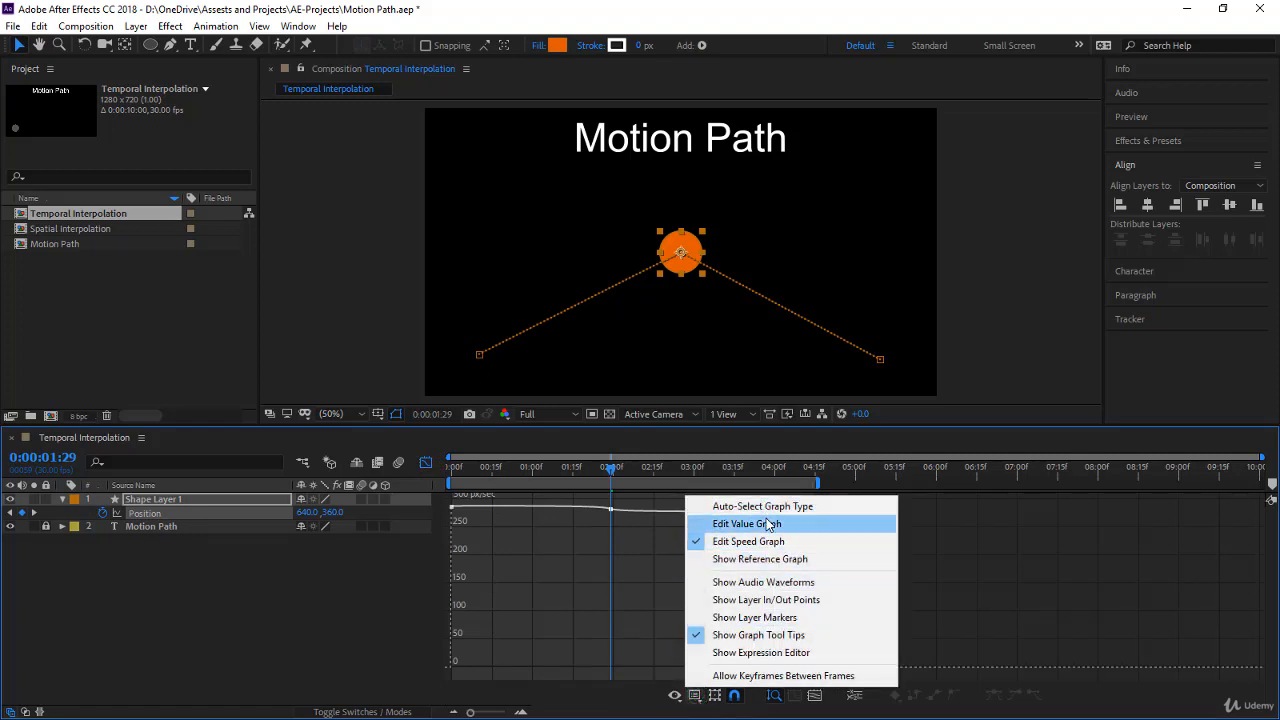
pyautogui.moveTo(804, 528)
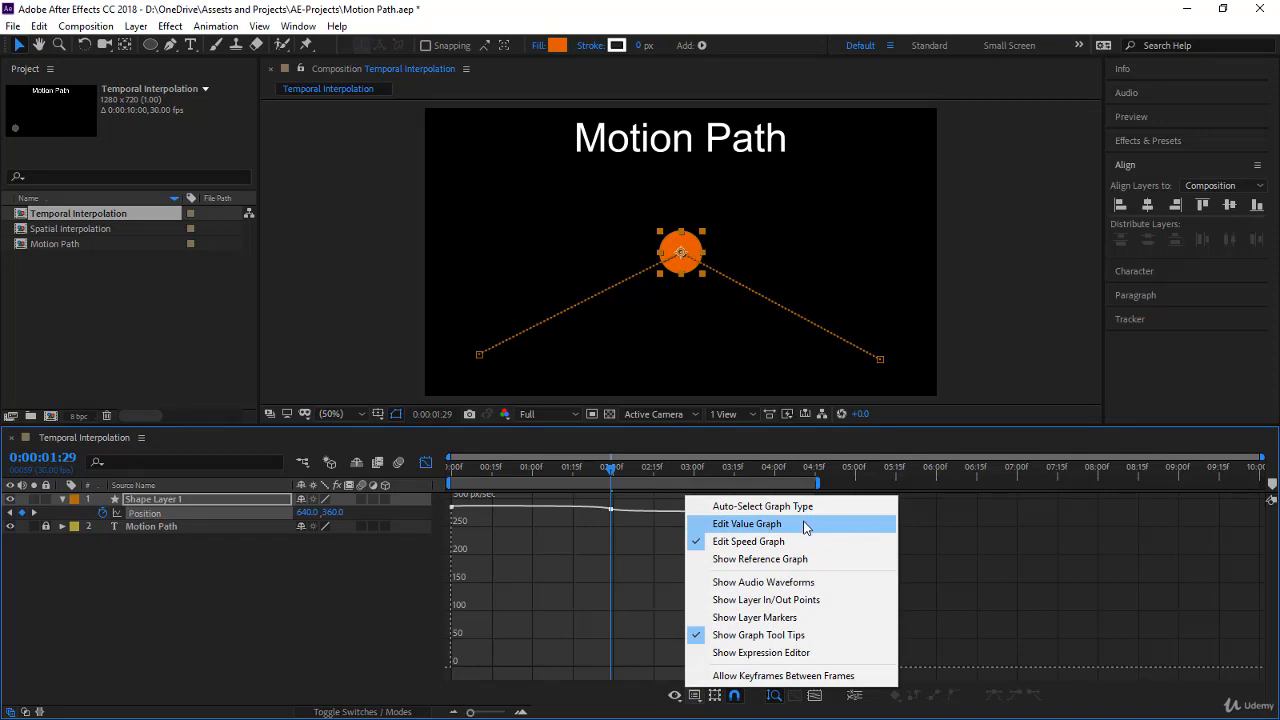
pyautogui.moveTo(800, 540)
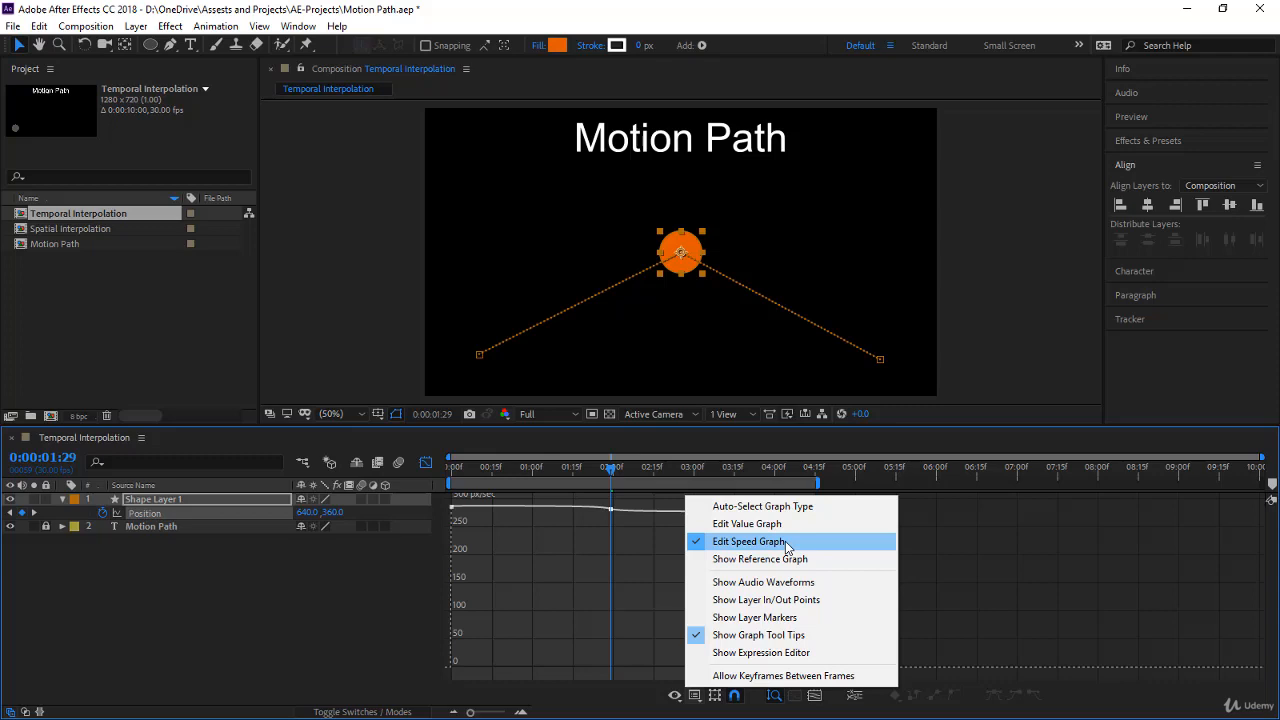
pyautogui.click(746, 524)
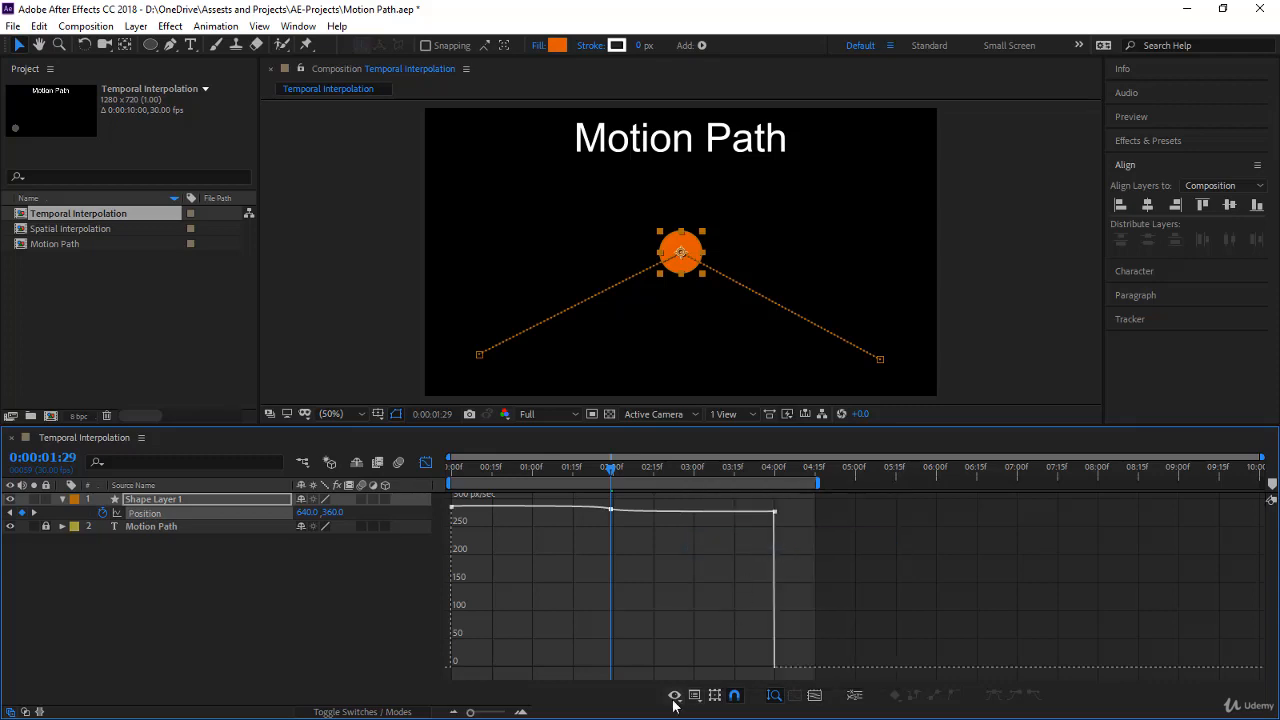
pyautogui.click(736, 696)
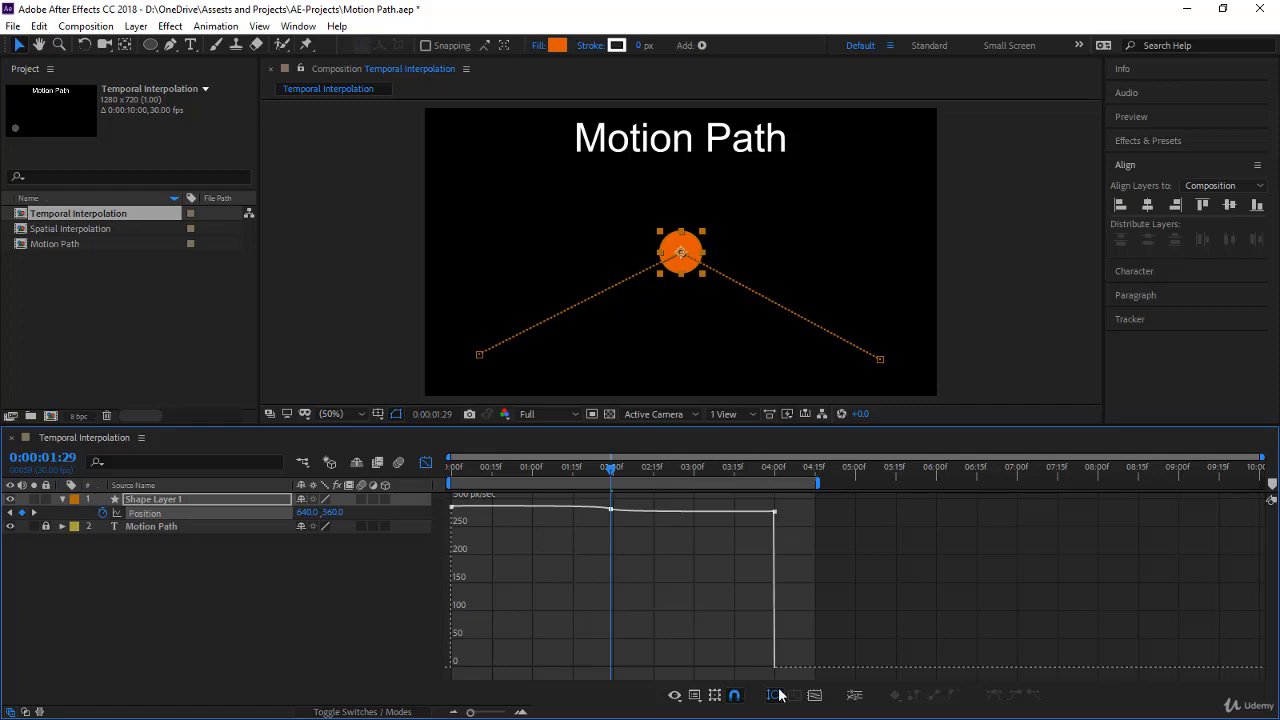
pyautogui.moveTo(772, 696)
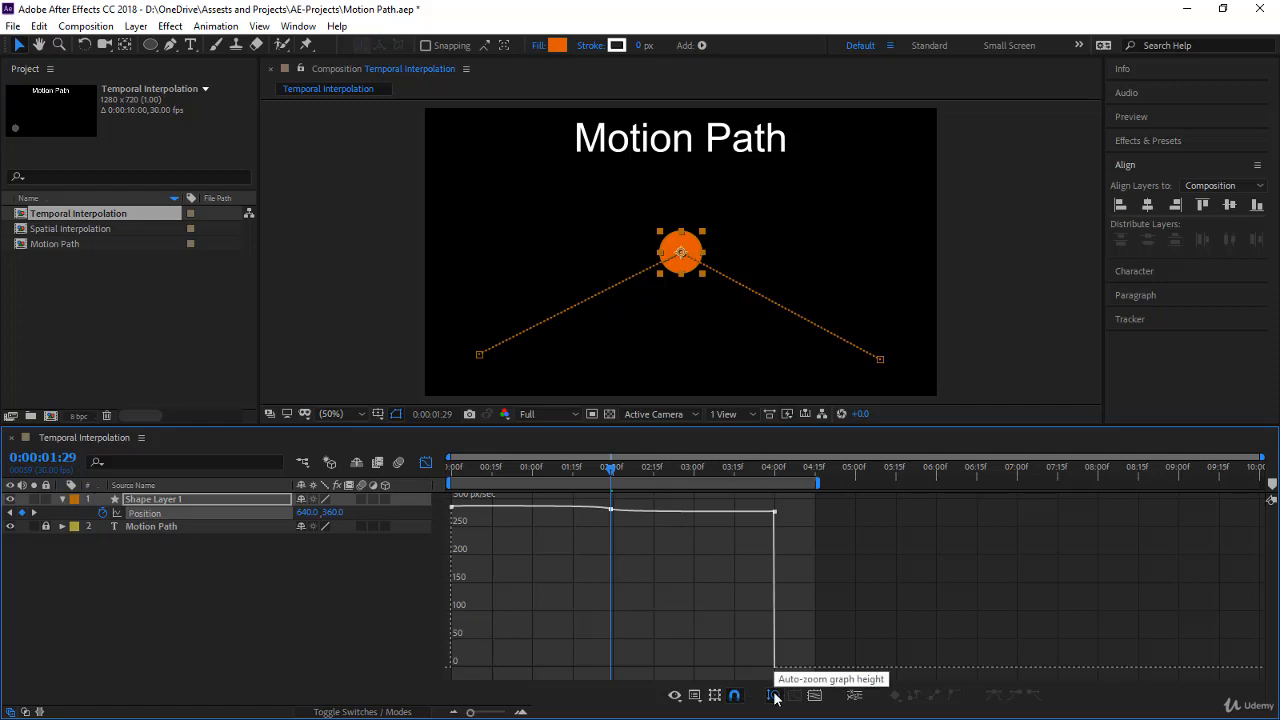
pyautogui.moveTo(648, 596)
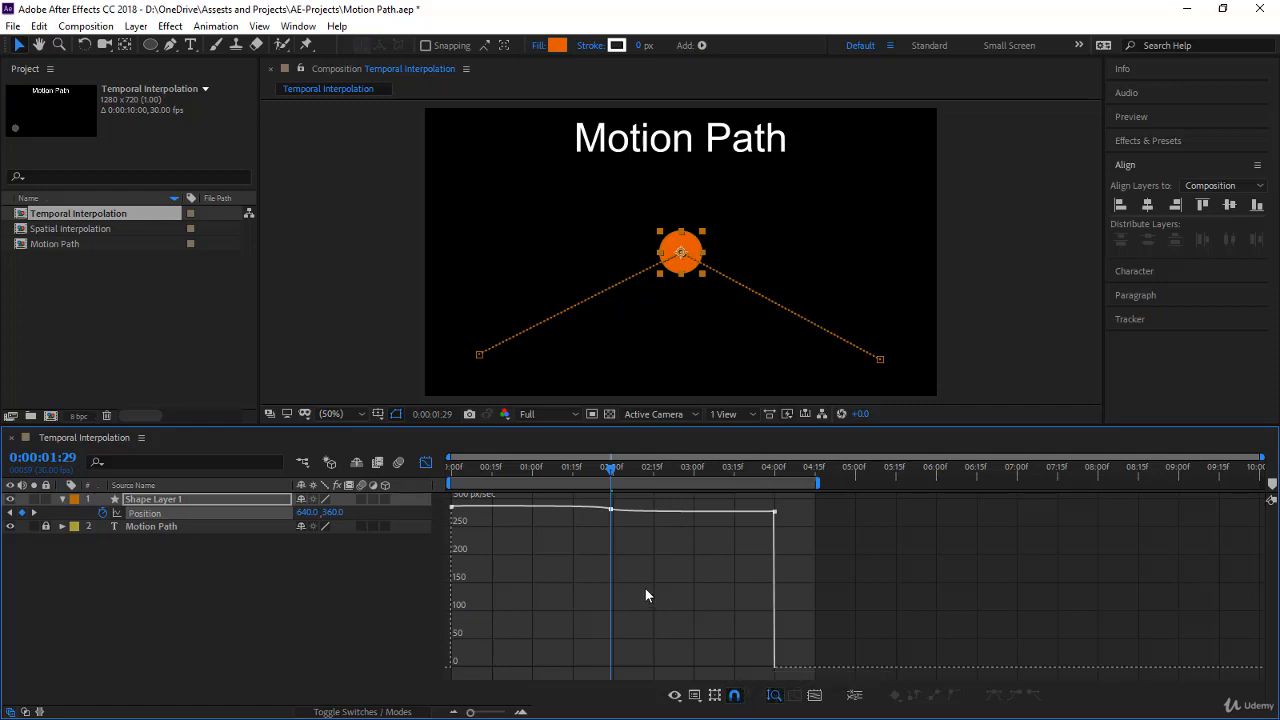
pyautogui.moveTo(410, 556)
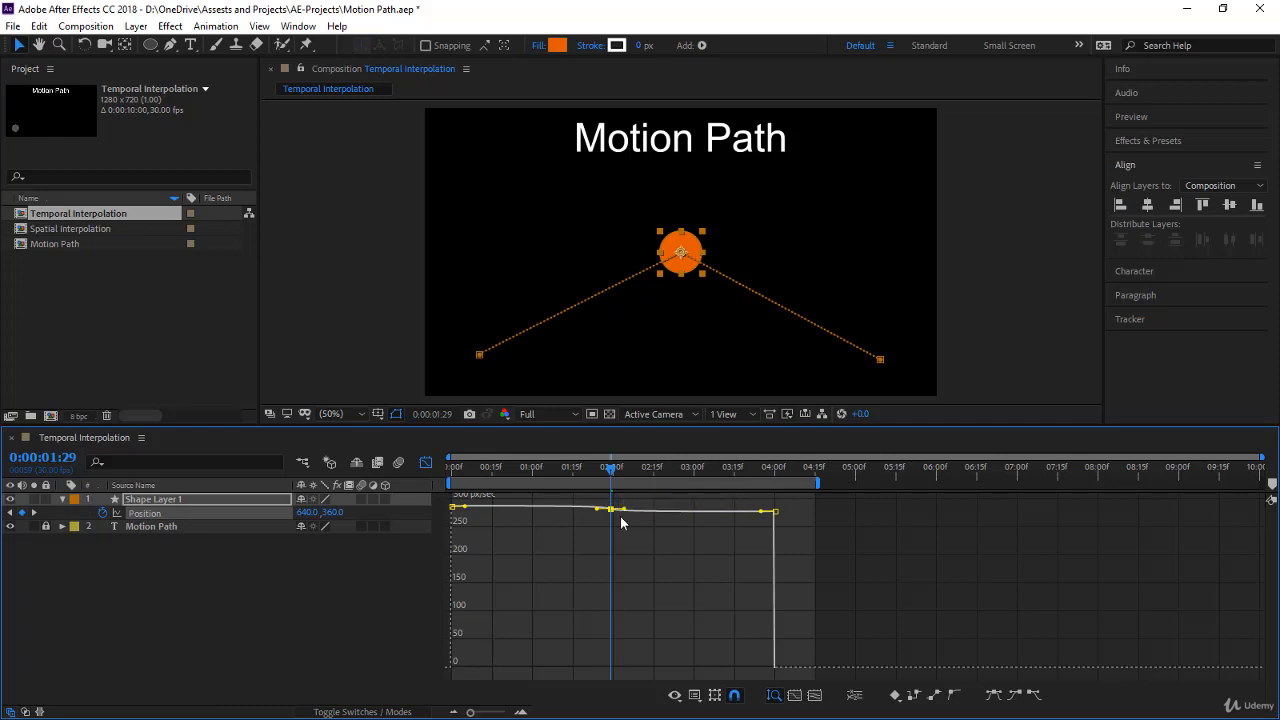
pyautogui.moveTo(610, 510)
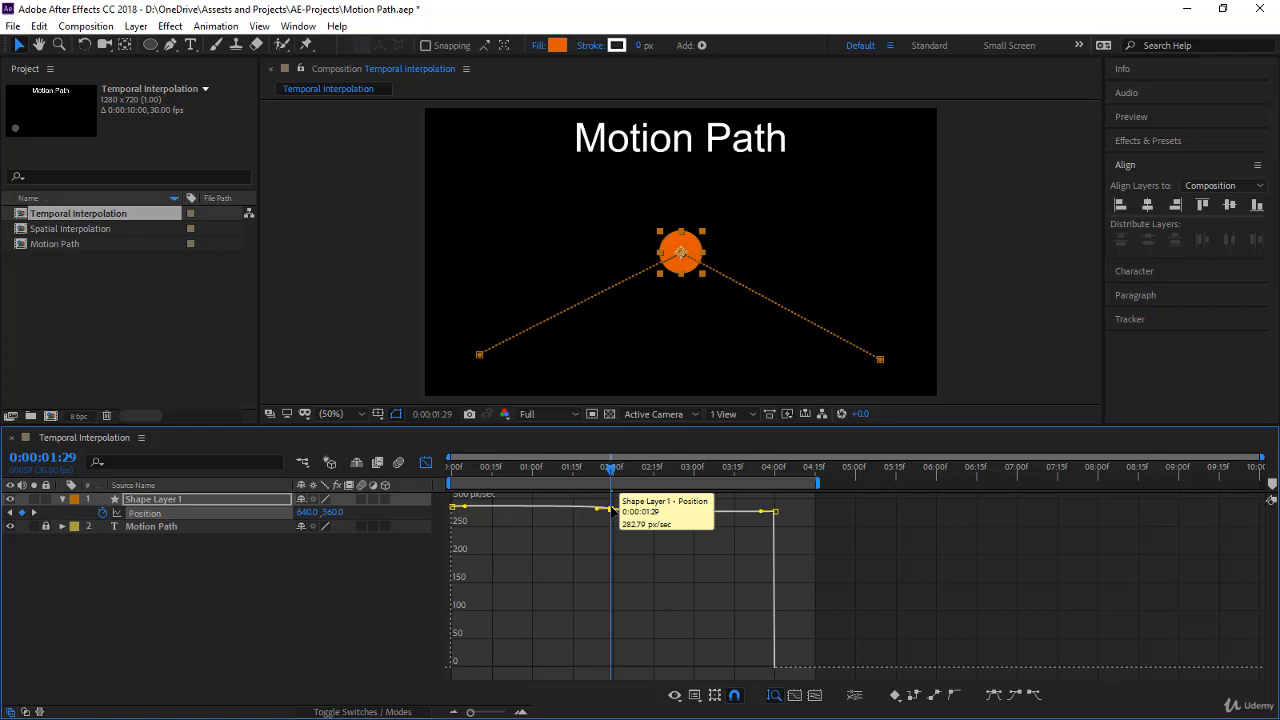
# Step: Drag the middle Position keyframe's speed down to reshape the speed graph's curve
pyautogui.moveTo(610, 504); pyautogui.dragTo(612, 530)
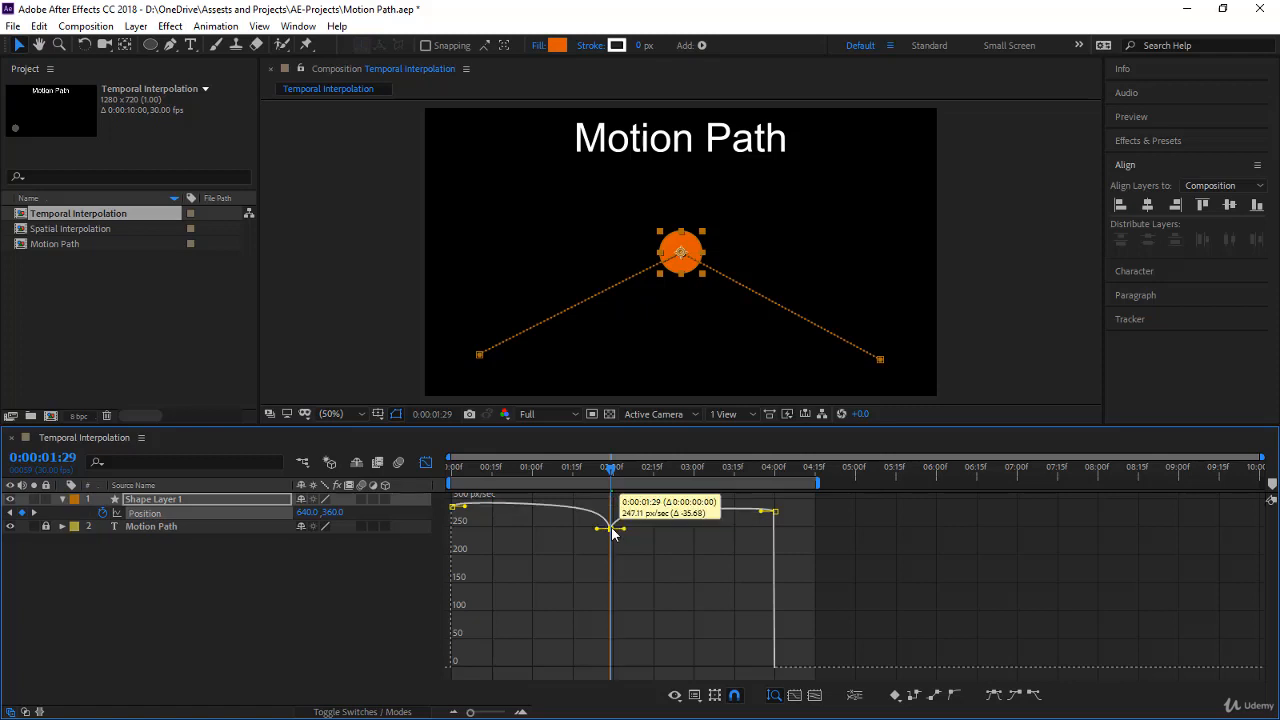
pyautogui.moveTo(612, 530); pyautogui.dragTo(612, 600)
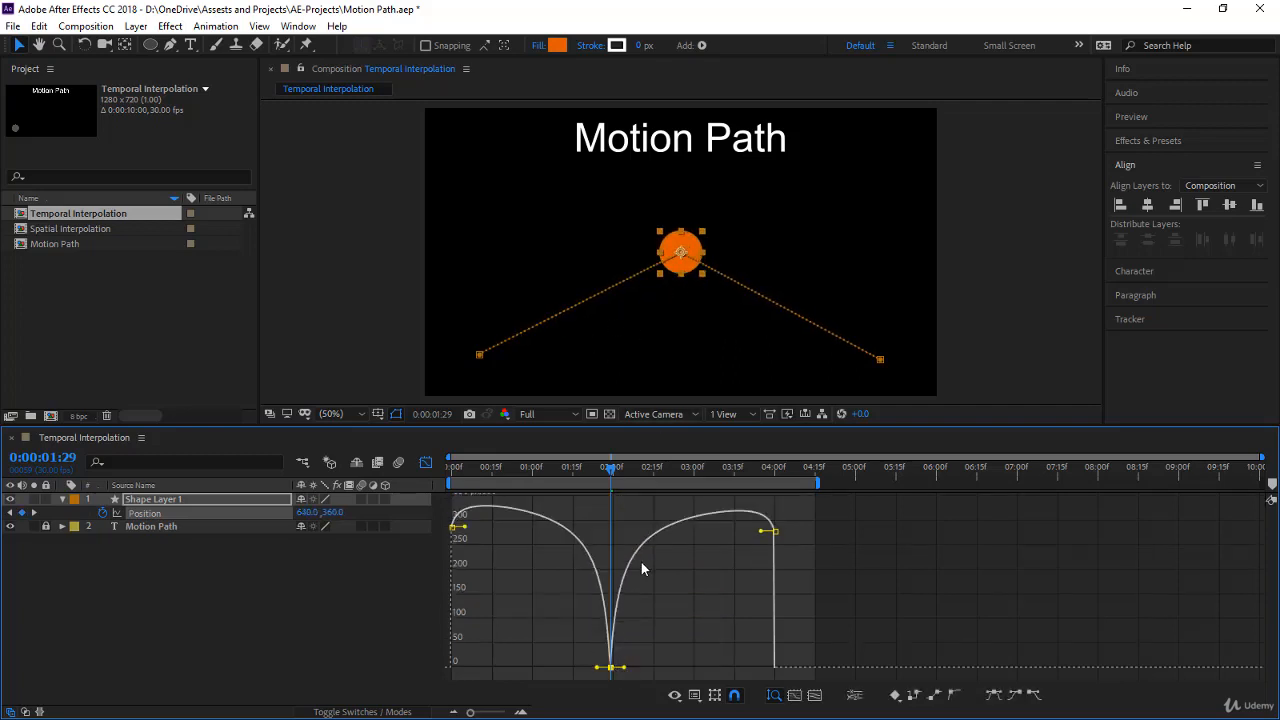
pyautogui.moveTo(612, 668)
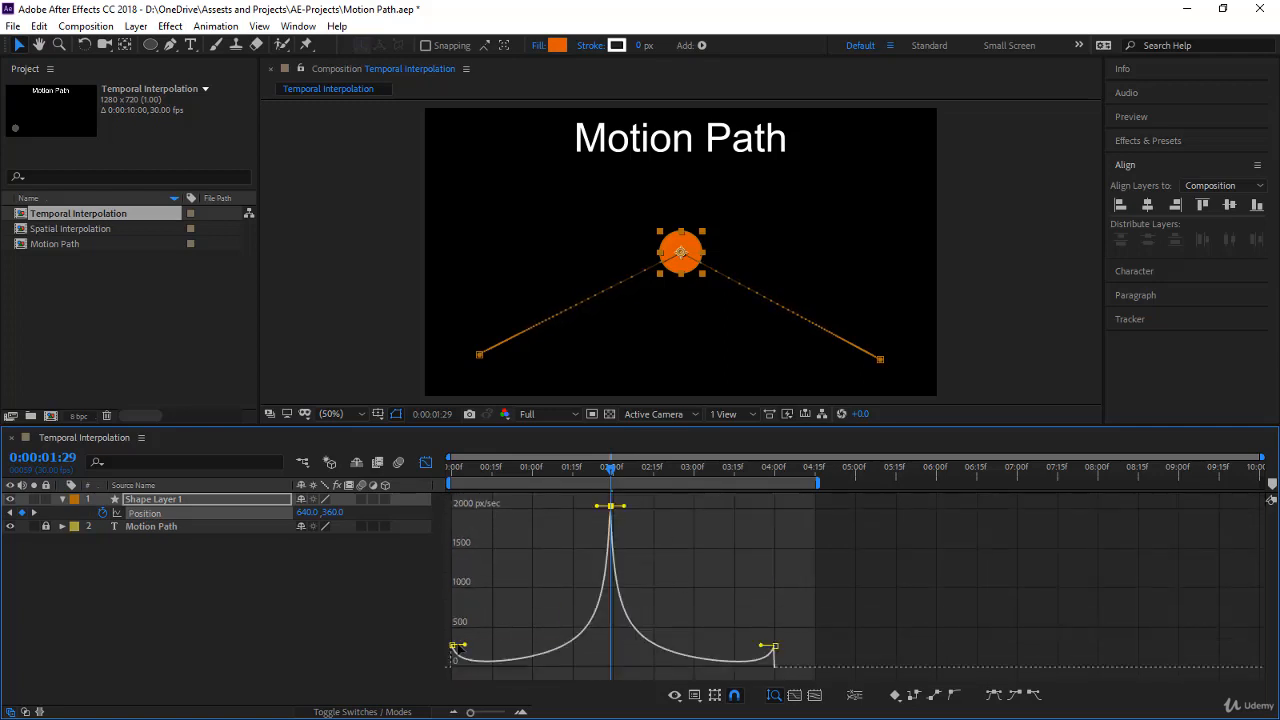
pyautogui.moveTo(490, 376)
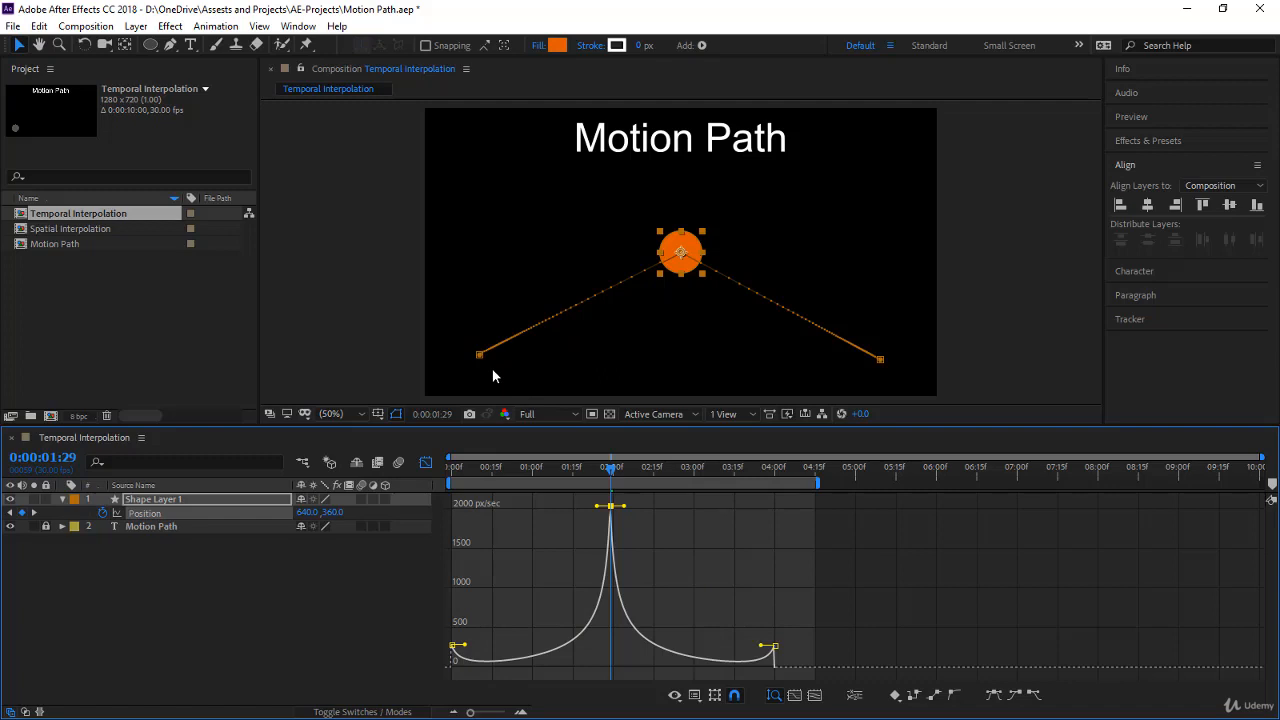
pyautogui.moveTo(490, 356)
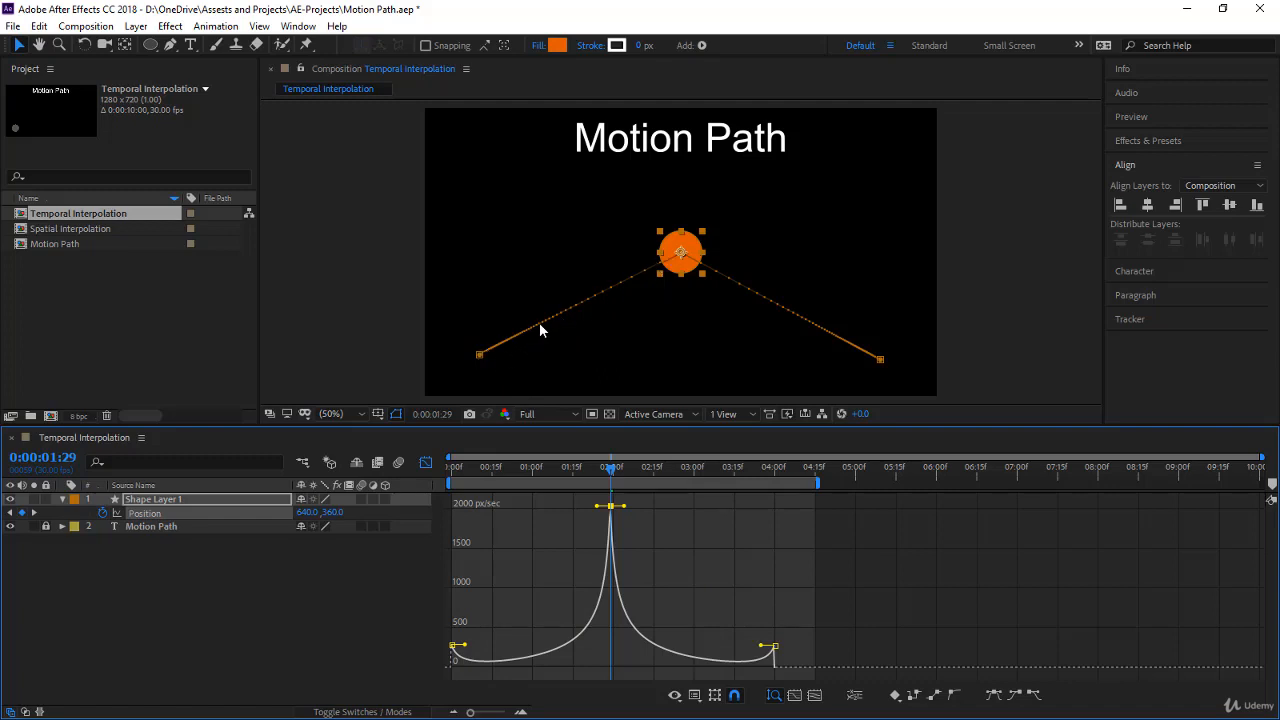
pyautogui.moveTo(550, 320)
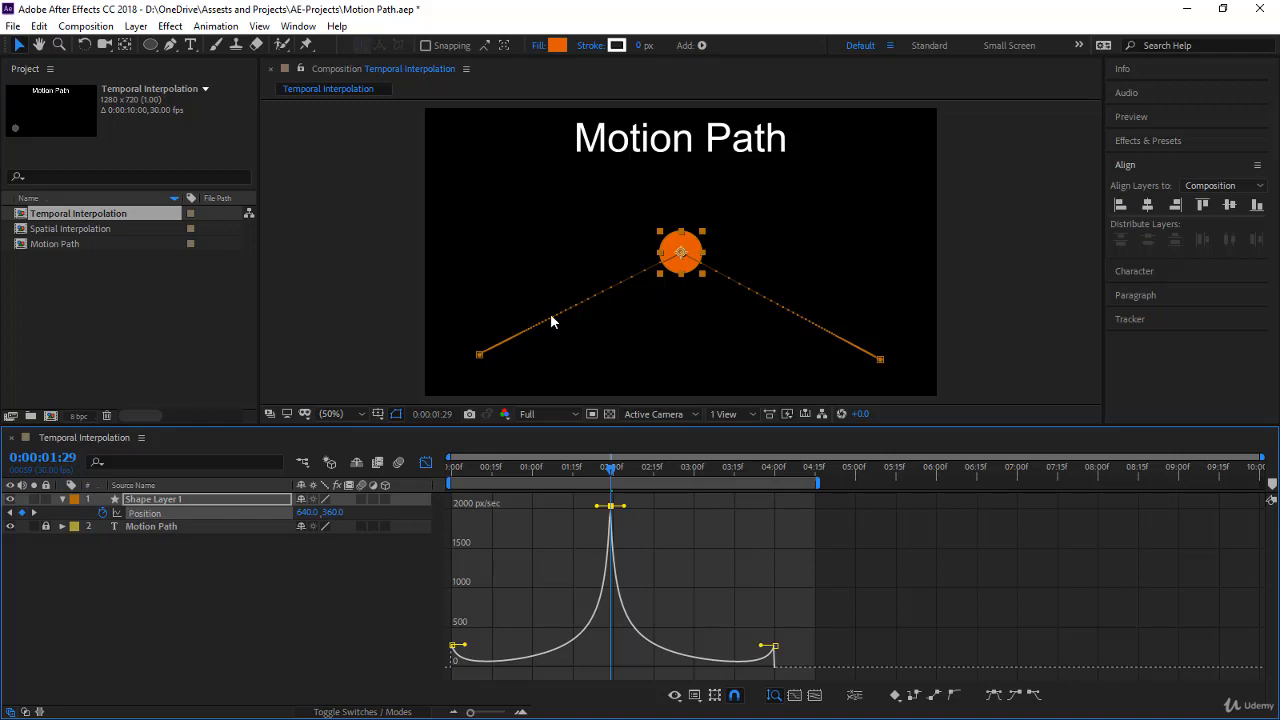
pyautogui.moveTo(598, 302)
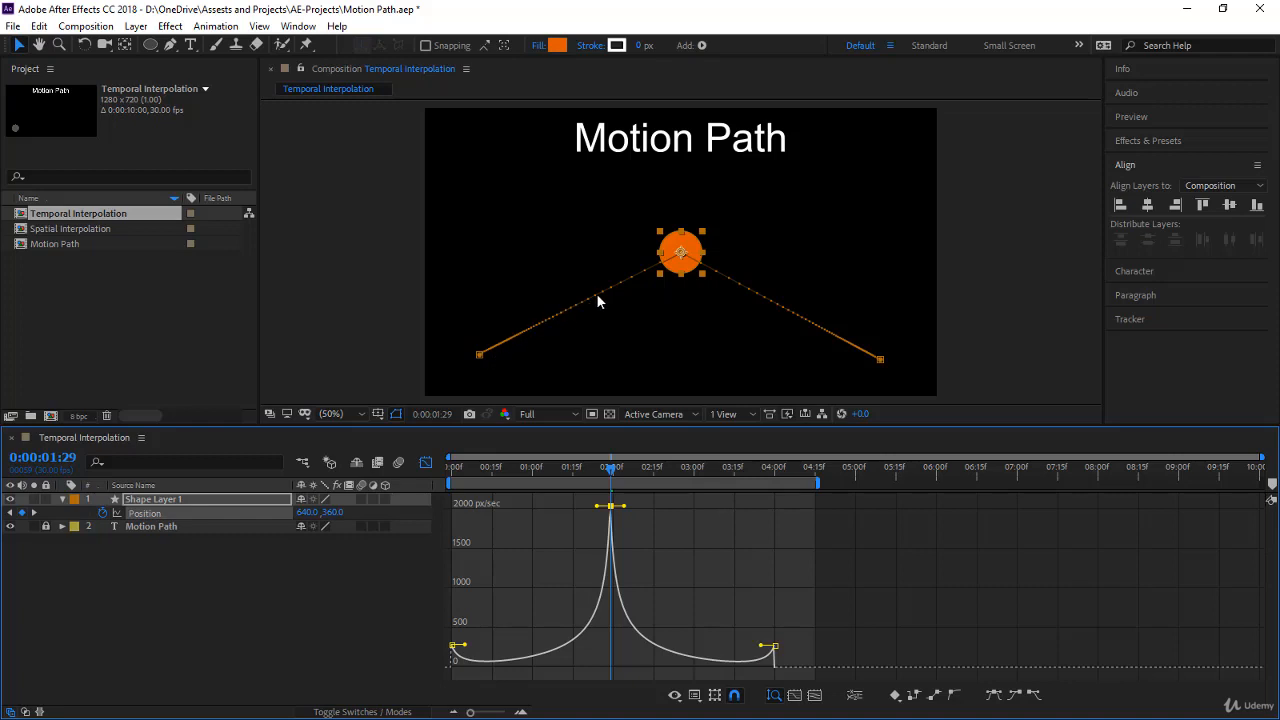
pyautogui.moveTo(628, 288)
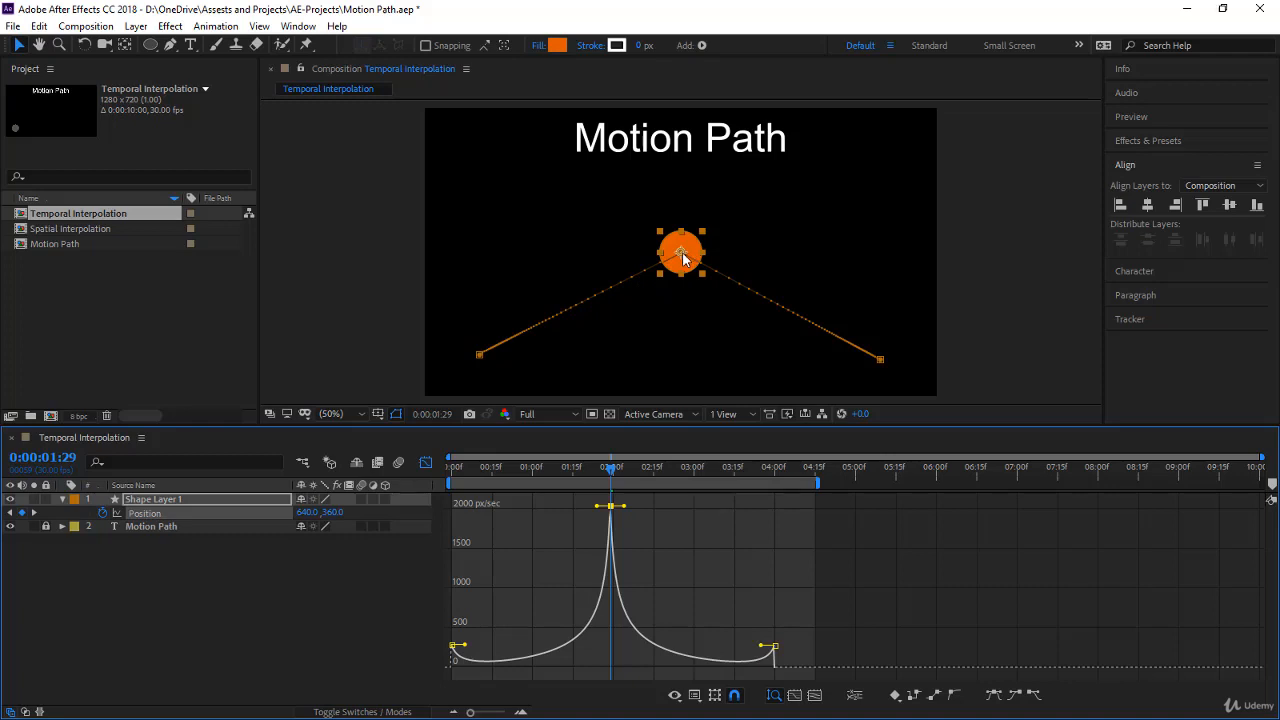
pyautogui.moveTo(752, 292)
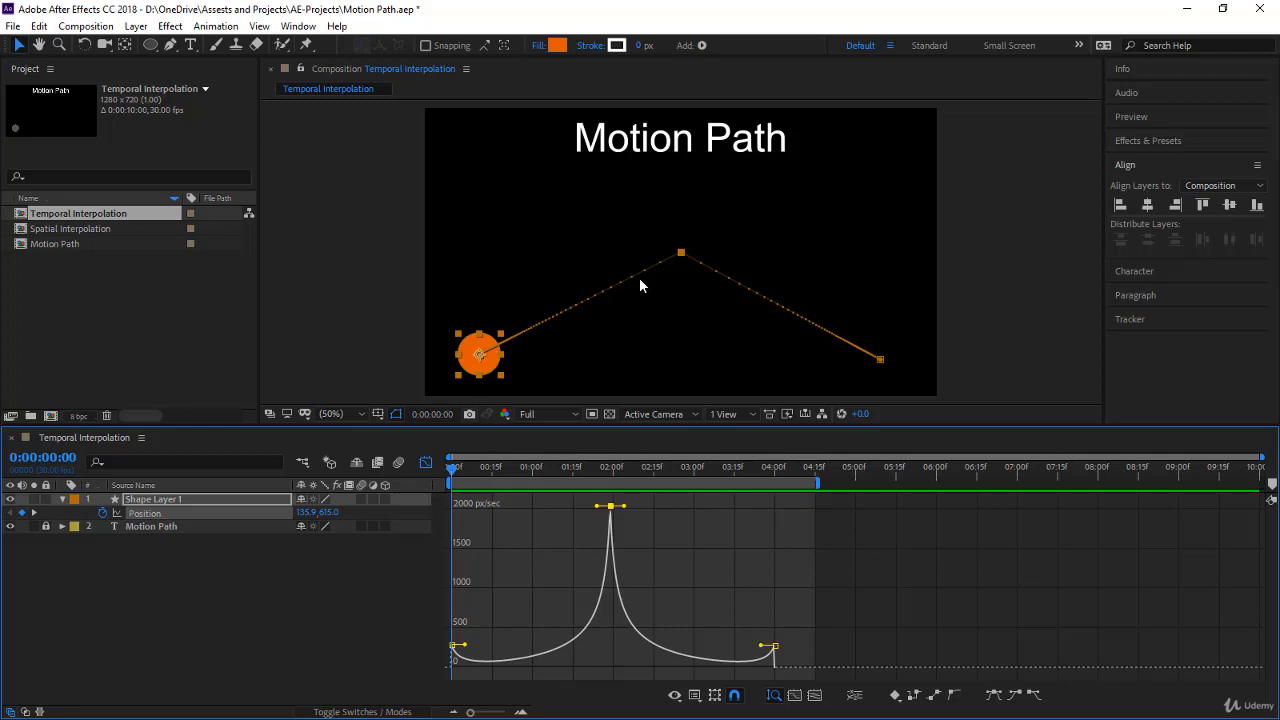
pyautogui.moveTo(710, 318)
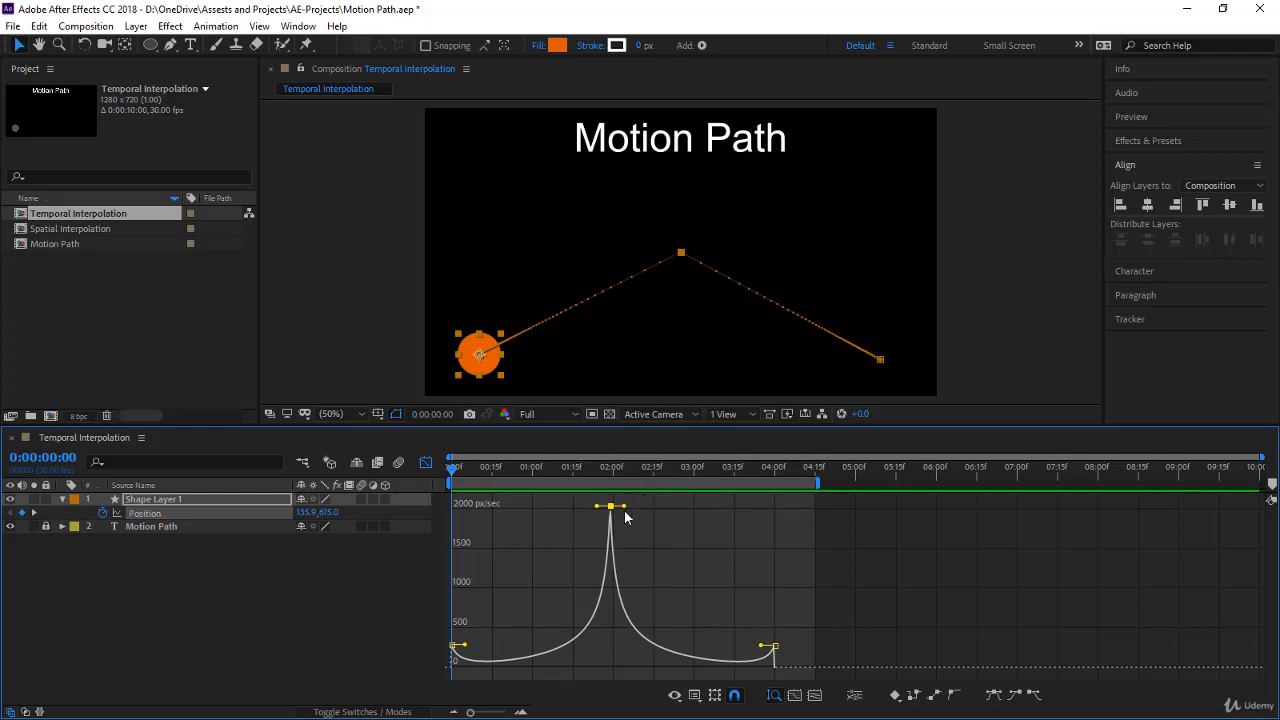
pyautogui.moveTo(664, 536)
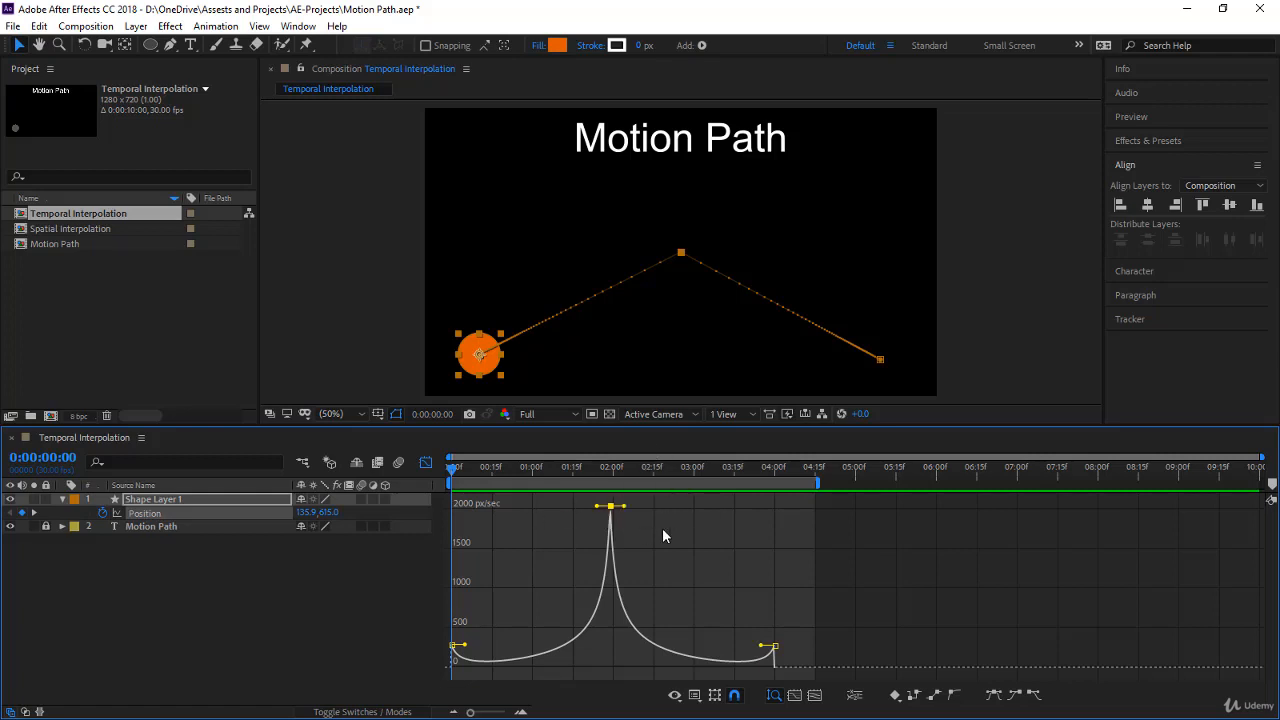
pyautogui.moveTo(696, 262)
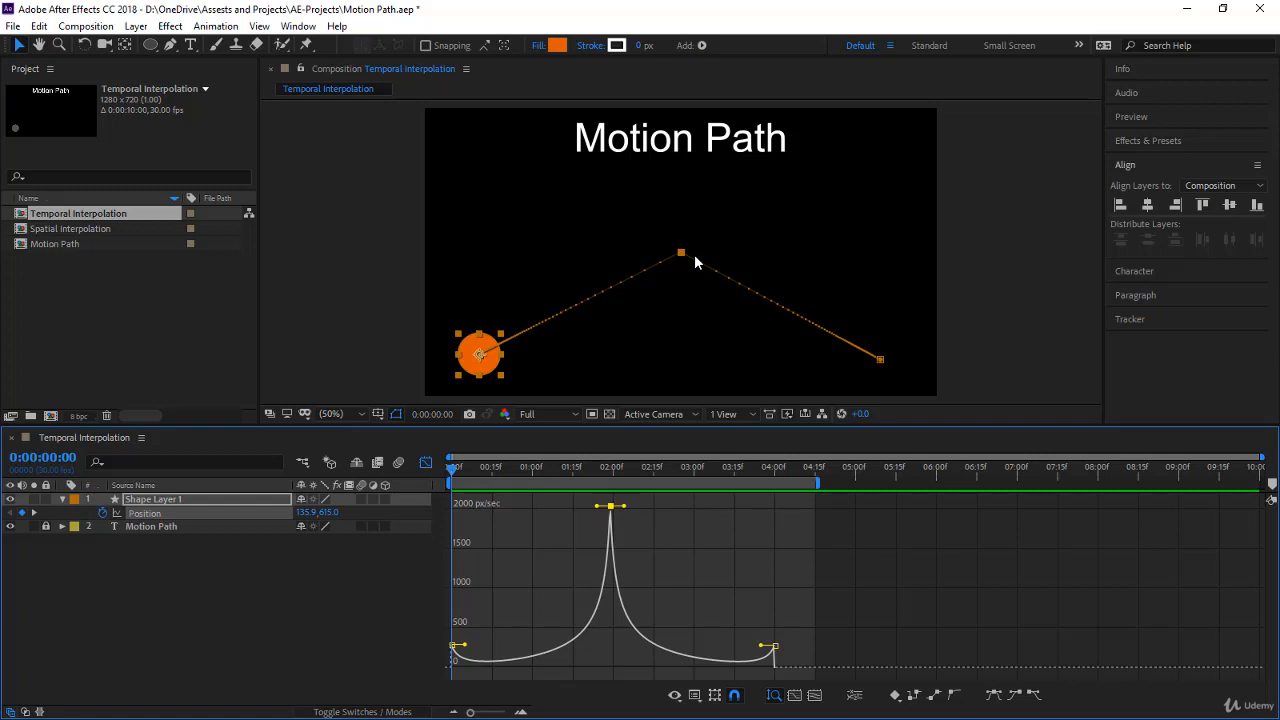
pyautogui.moveTo(836, 352)
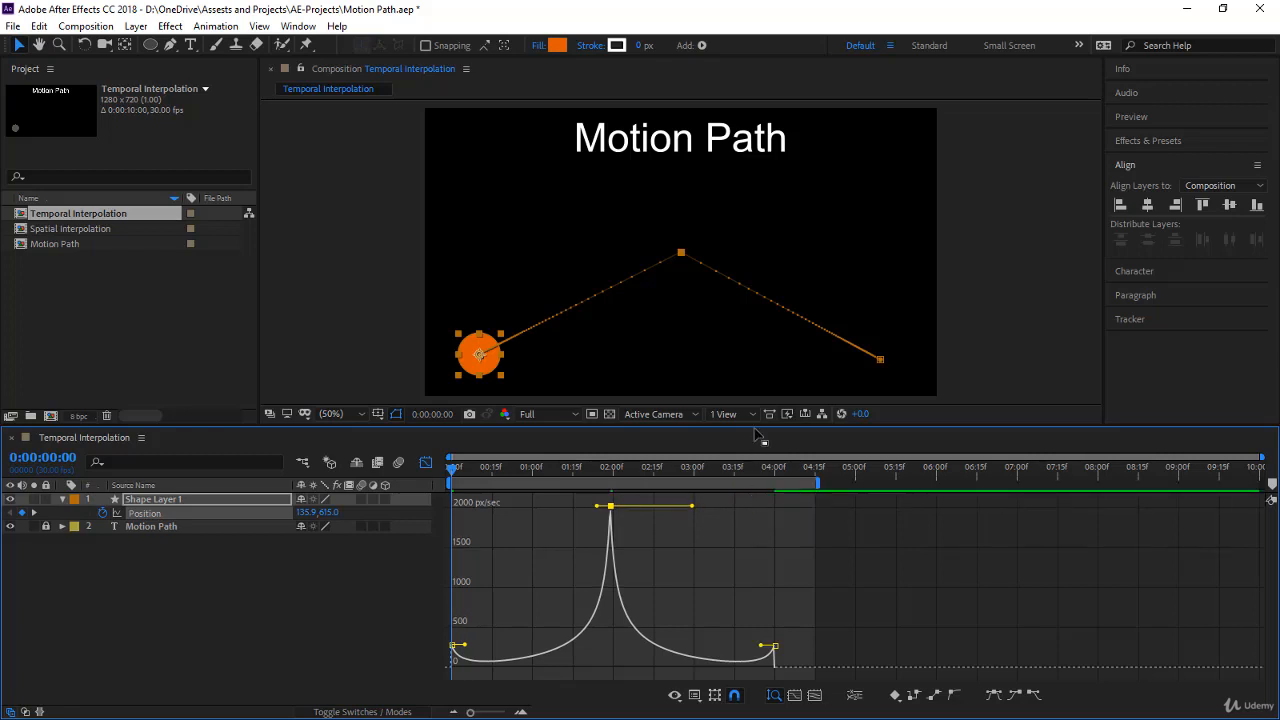
pyautogui.moveTo(700, 512)
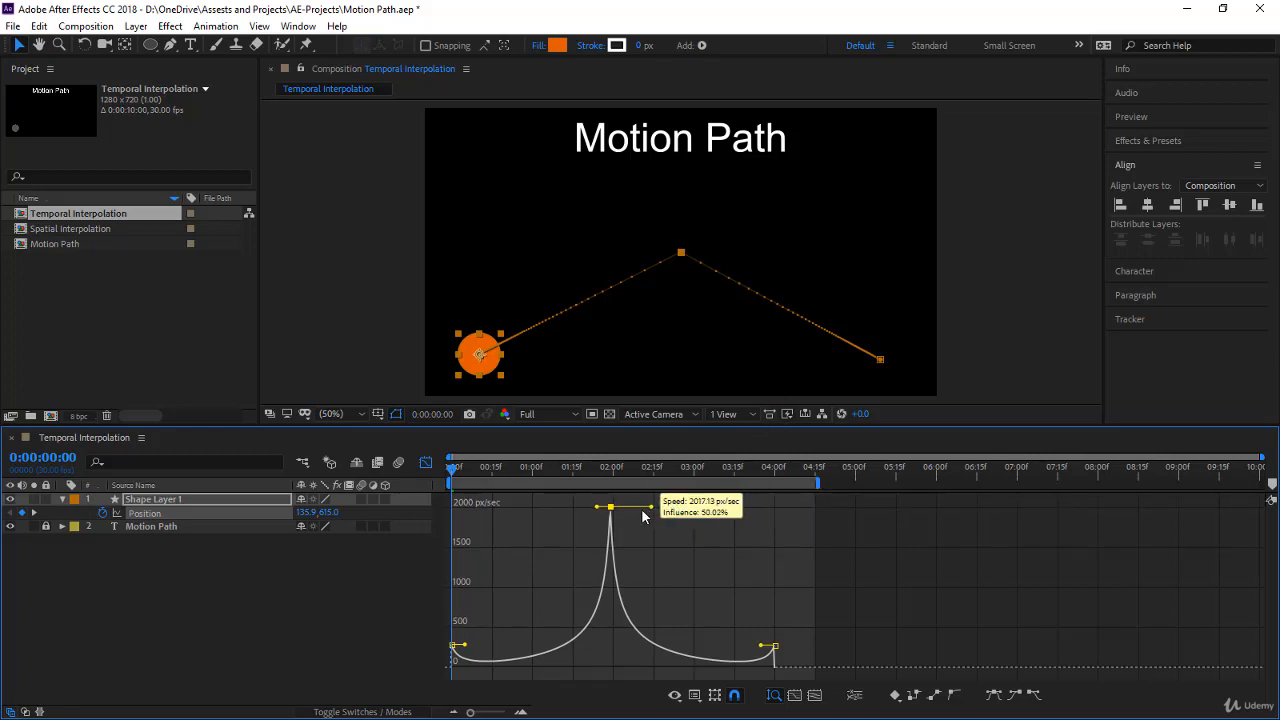
# Step: Shrink the middle keyframe's outgoing influence to about 4.29% and ease into the last keyframe
pyautogui.moveTo(650, 508); pyautogui.dragTo(608, 512)
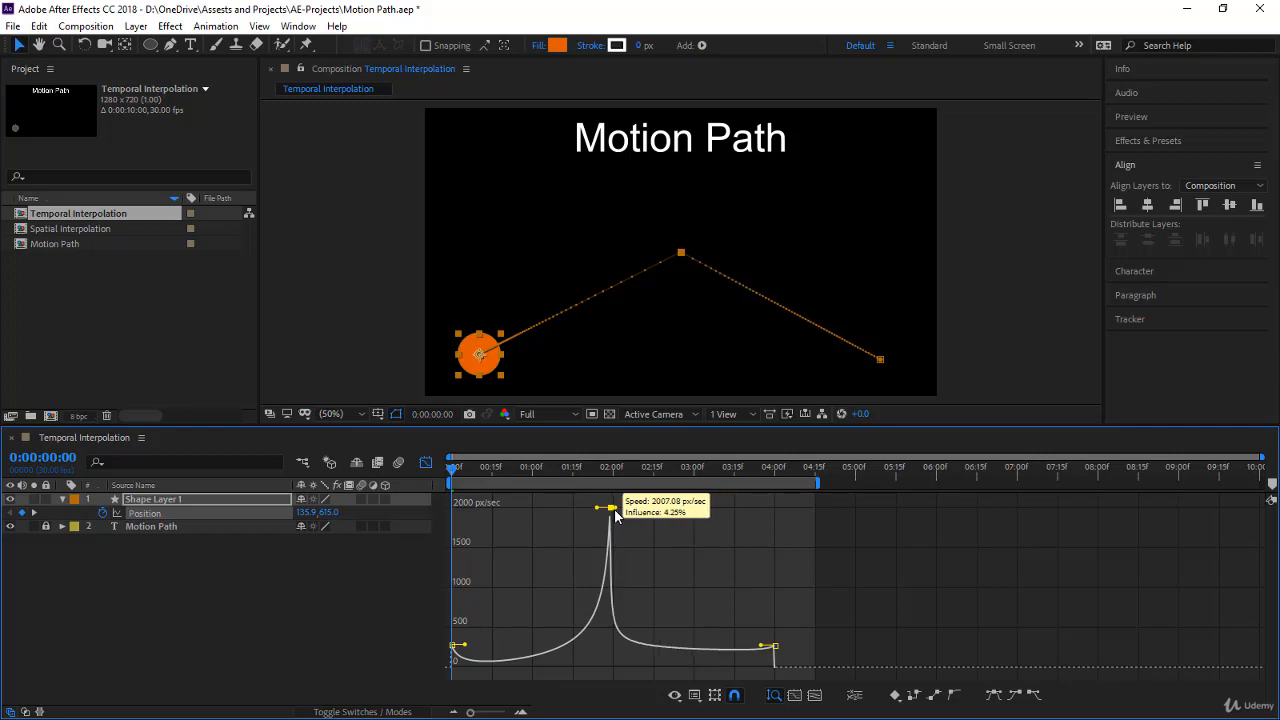
pyautogui.moveTo(596, 510); pyautogui.dragTo(610, 504)
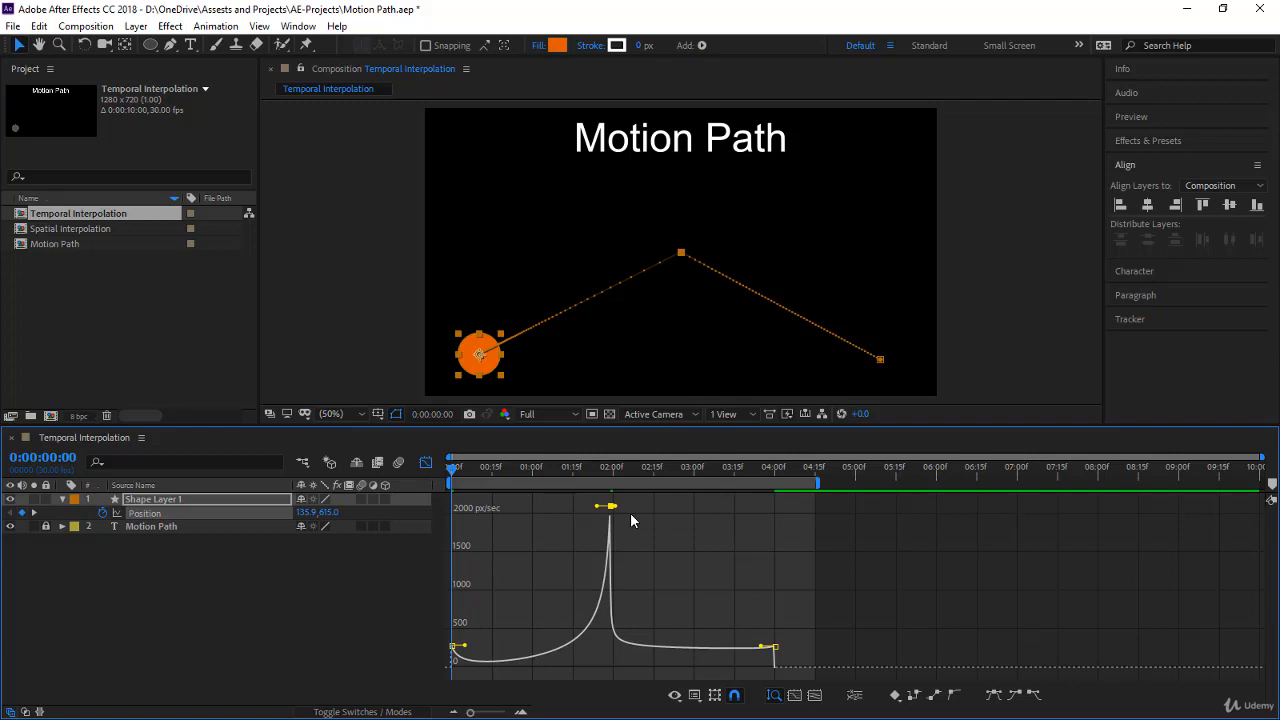
pyautogui.moveTo(628, 516)
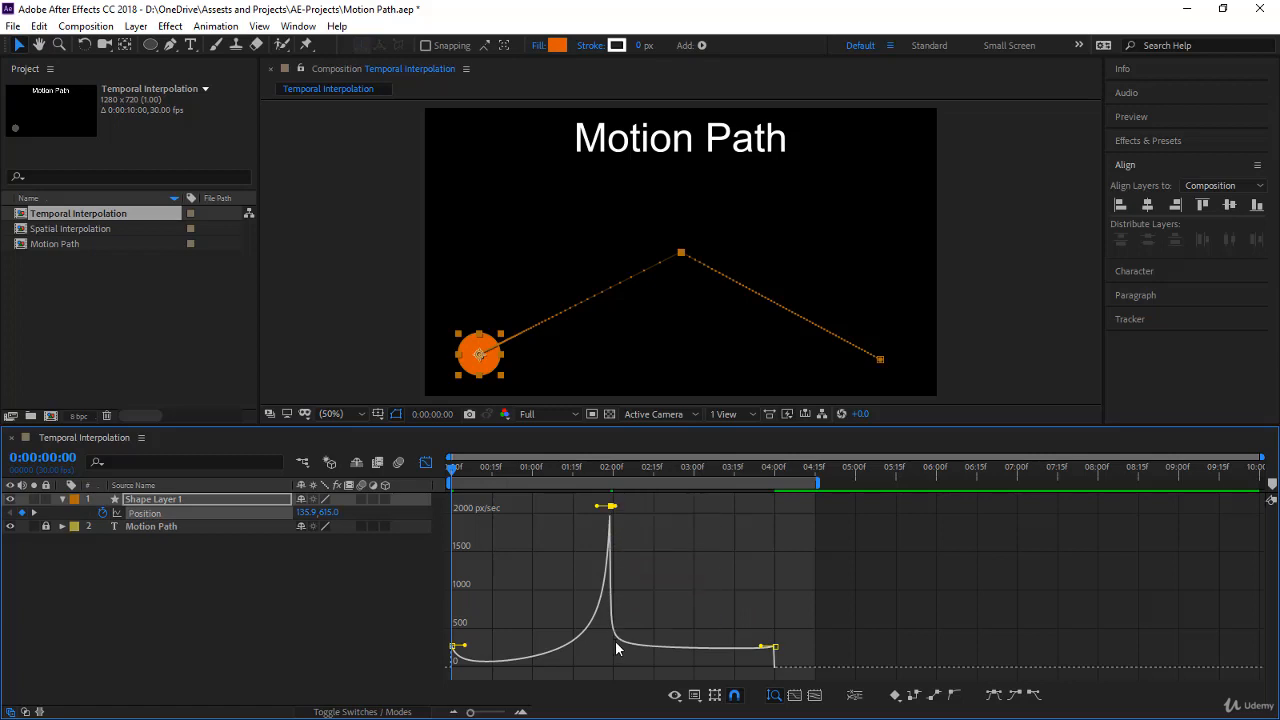
pyautogui.moveTo(784, 656)
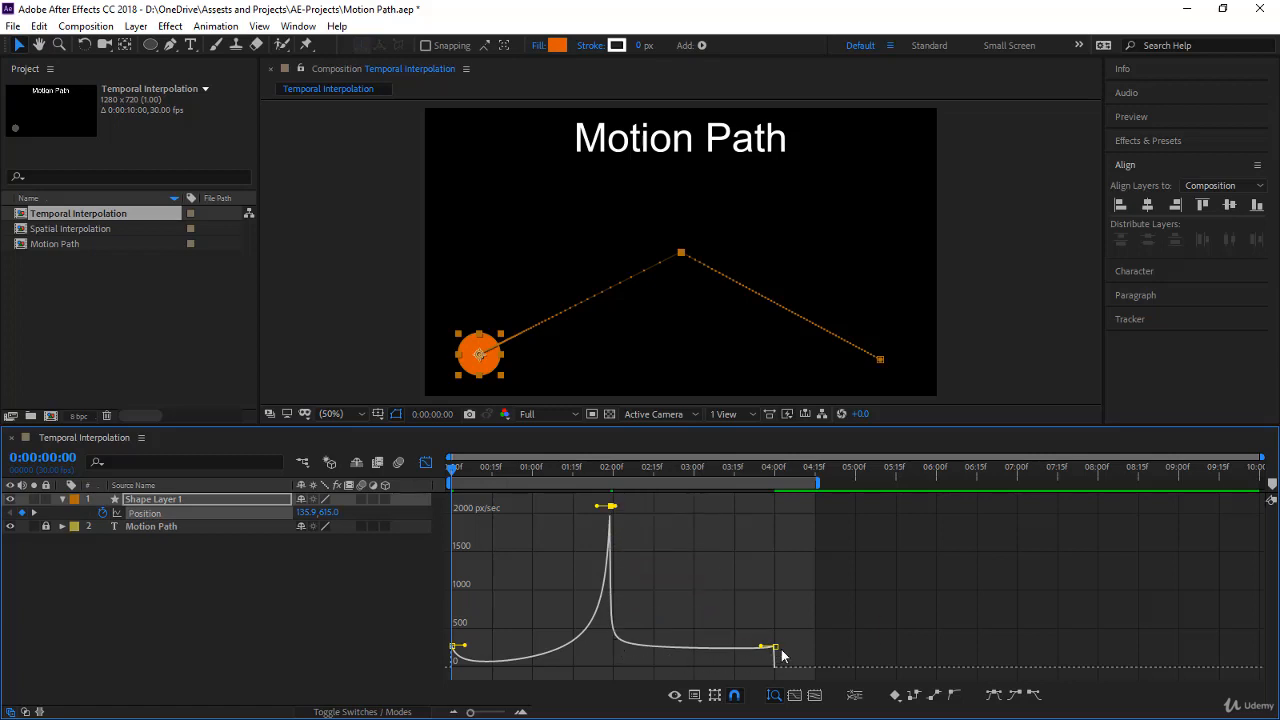
pyautogui.moveTo(704, 576)
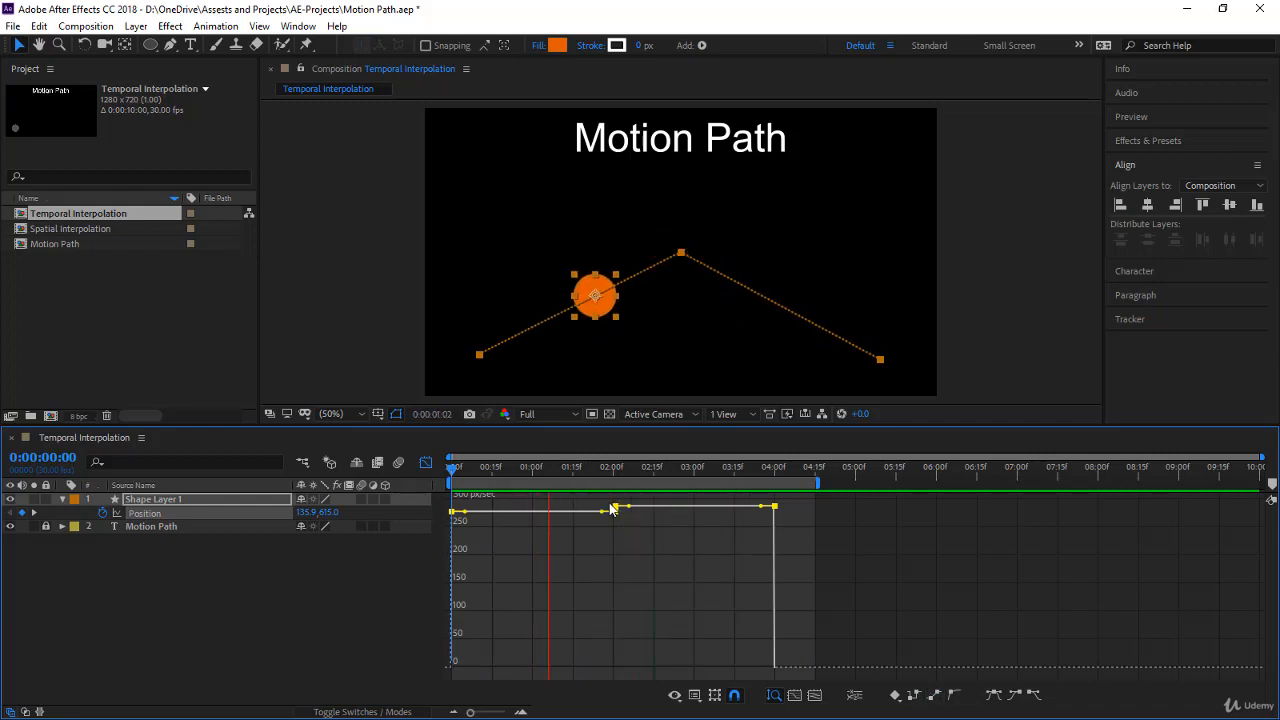
# Step: Set the middle Position keyframe's temporal interpolation to Bezier and confirm
pyautogui.rightClick(612, 510)
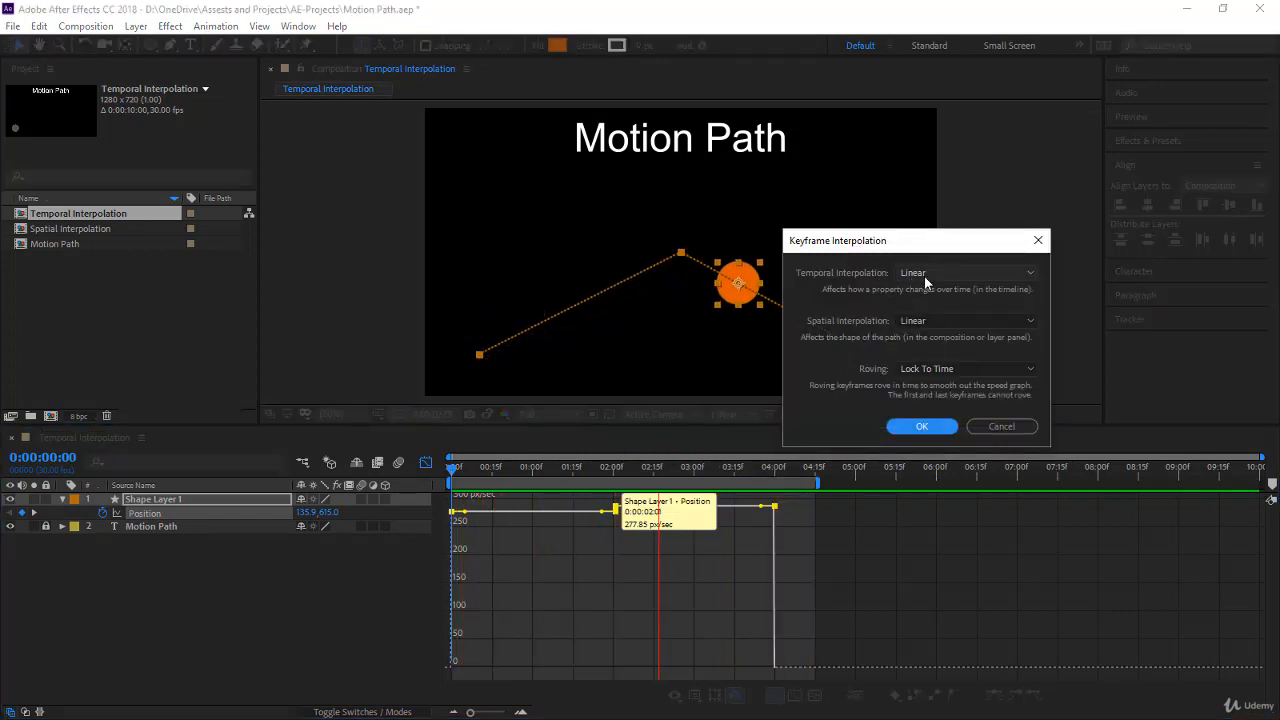
pyautogui.click(964, 272)
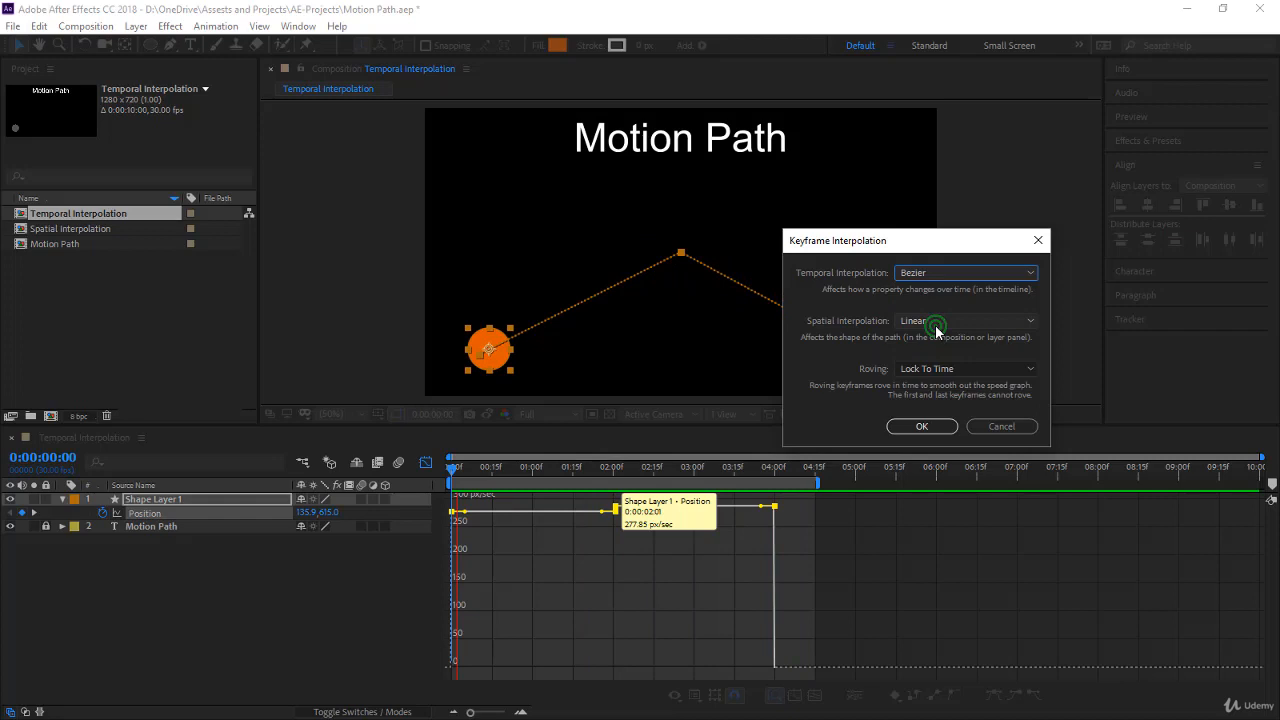
pyautogui.click(920, 426)
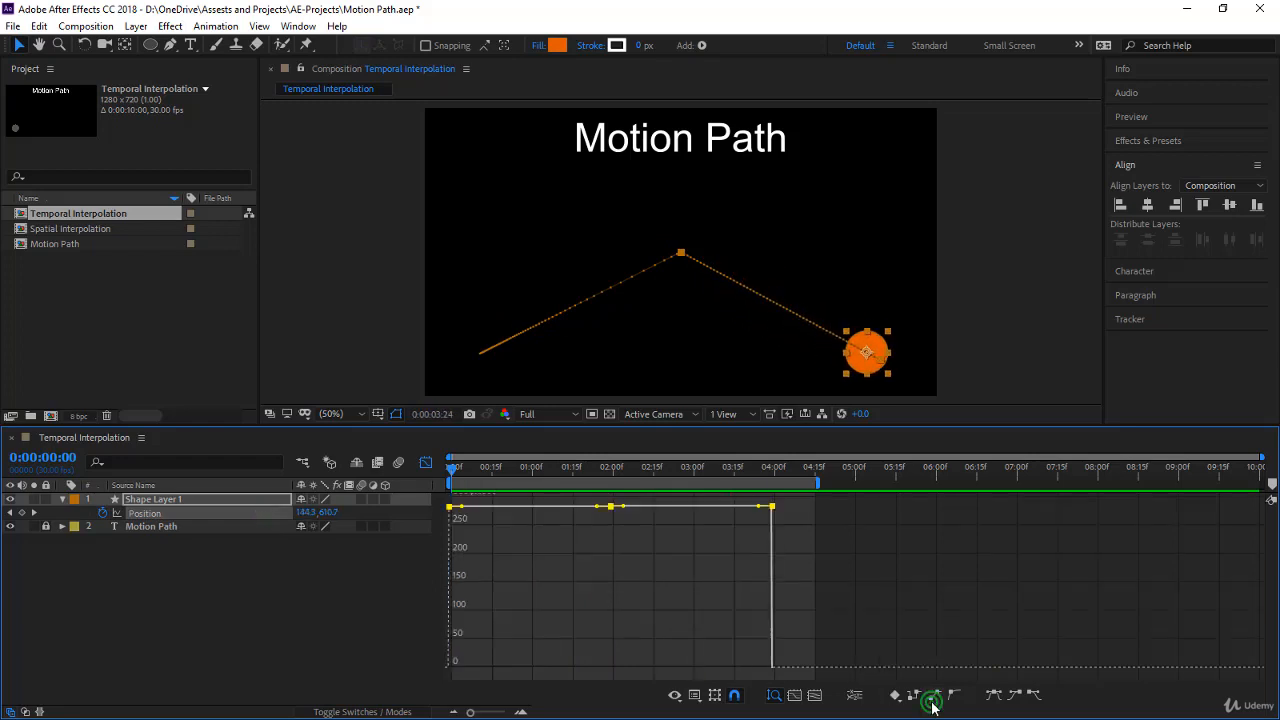
# Step: Set the Position keyframes' temporal interpolation to Auto Bezier, then return to the timeline start
pyautogui.rightClick(604, 508)
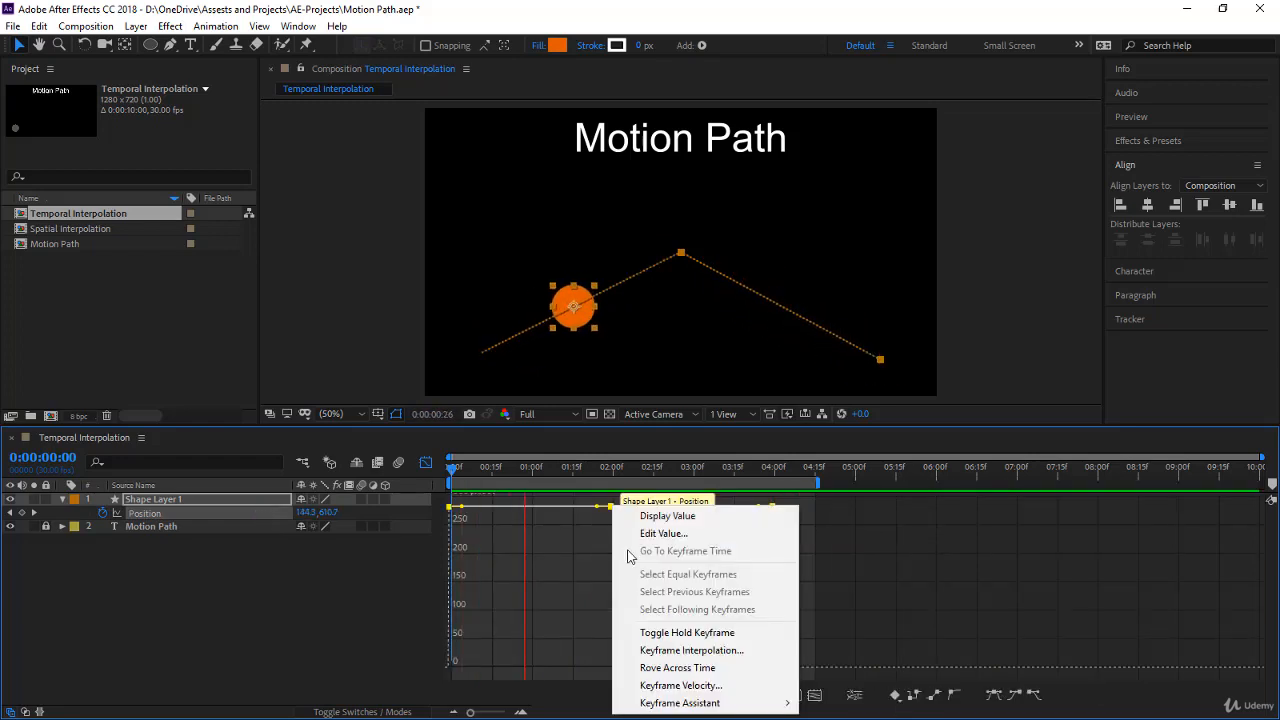
pyautogui.click(692, 650)
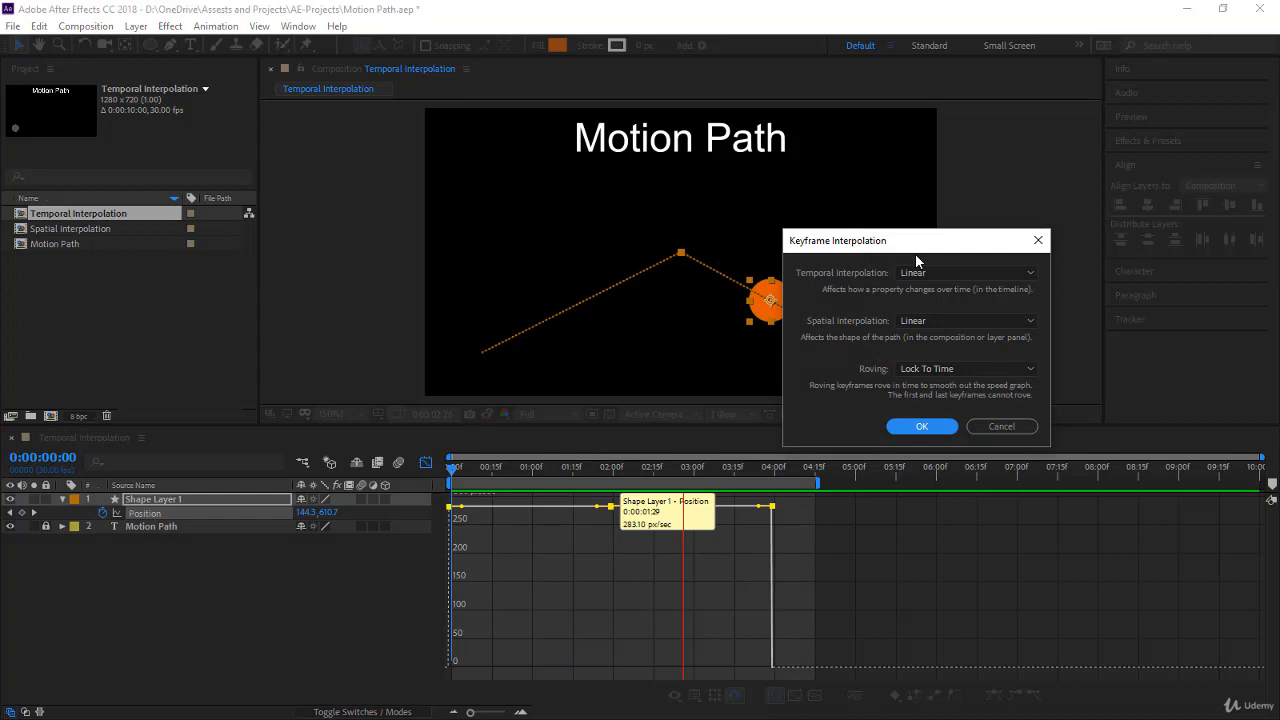
pyautogui.click(964, 272)
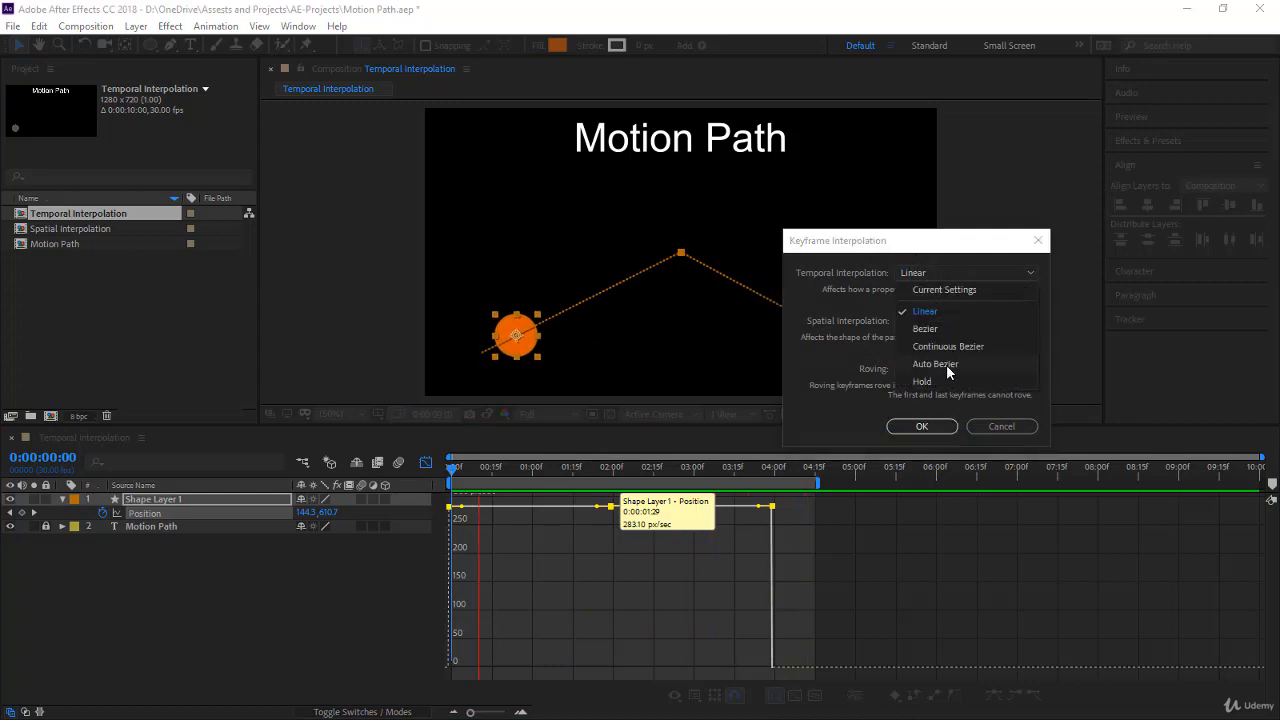
pyautogui.click(936, 364)
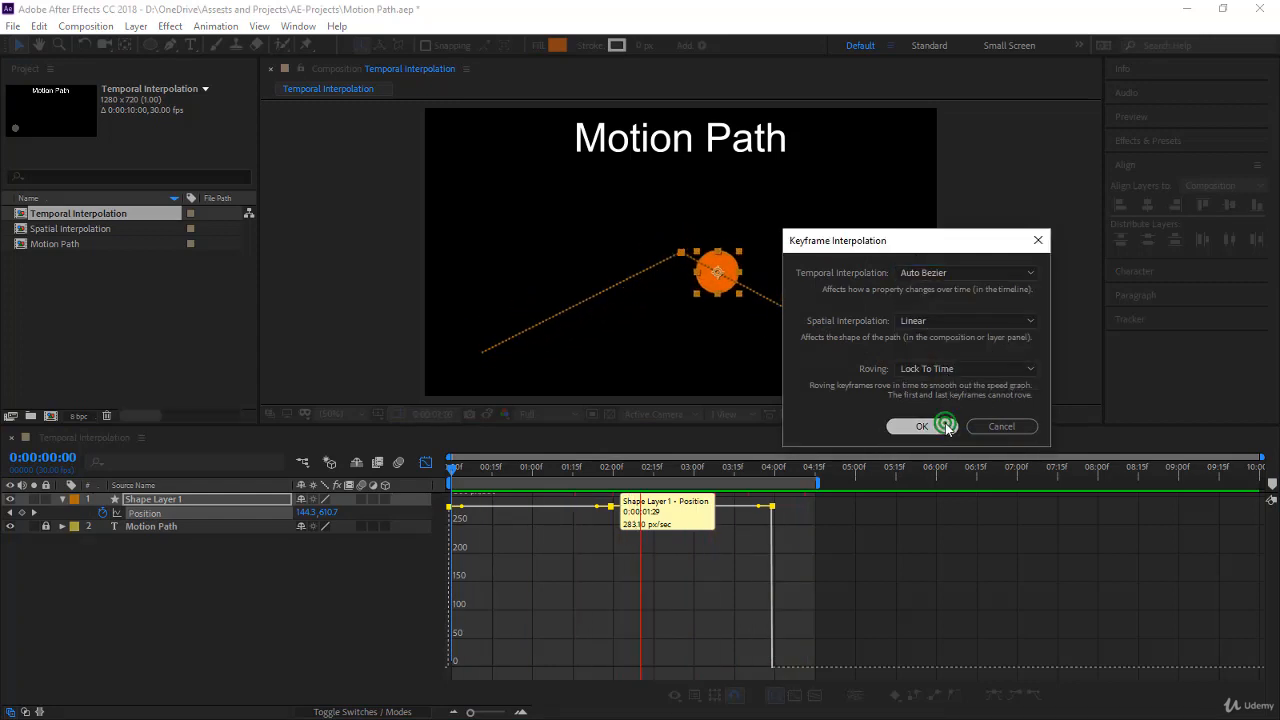
pyautogui.click(920, 426)
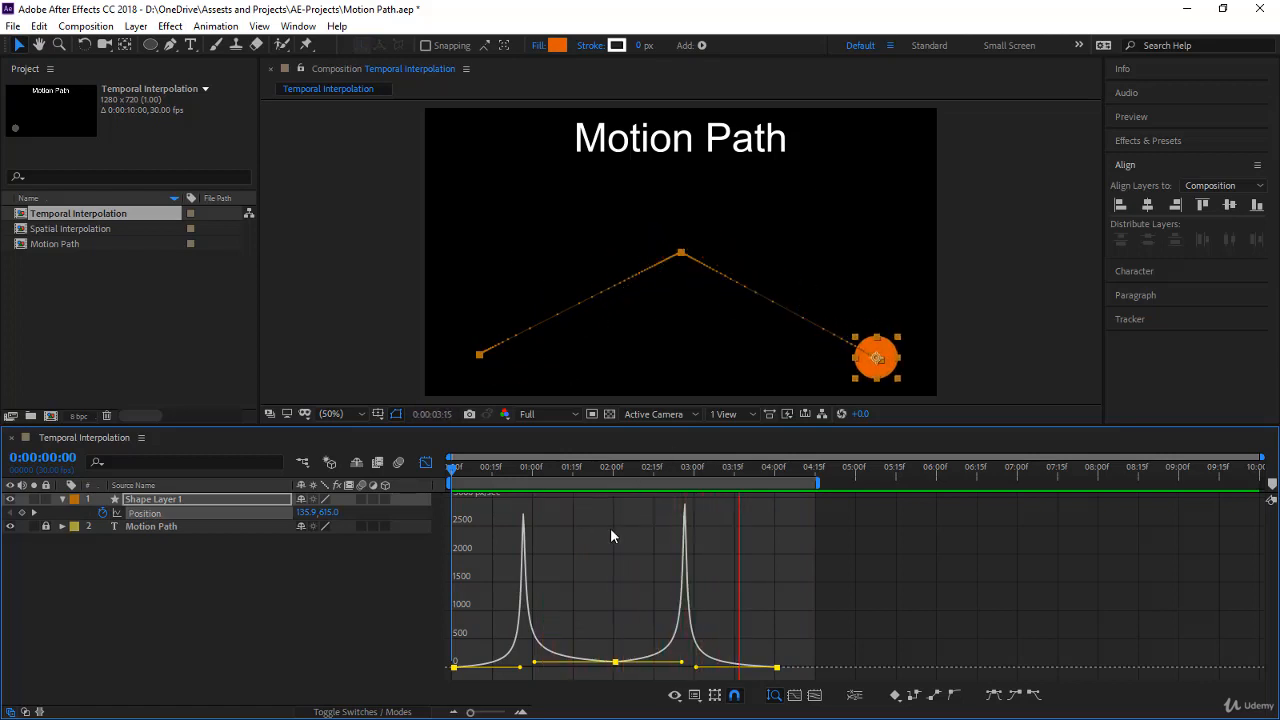
pyautogui.click(452, 466)
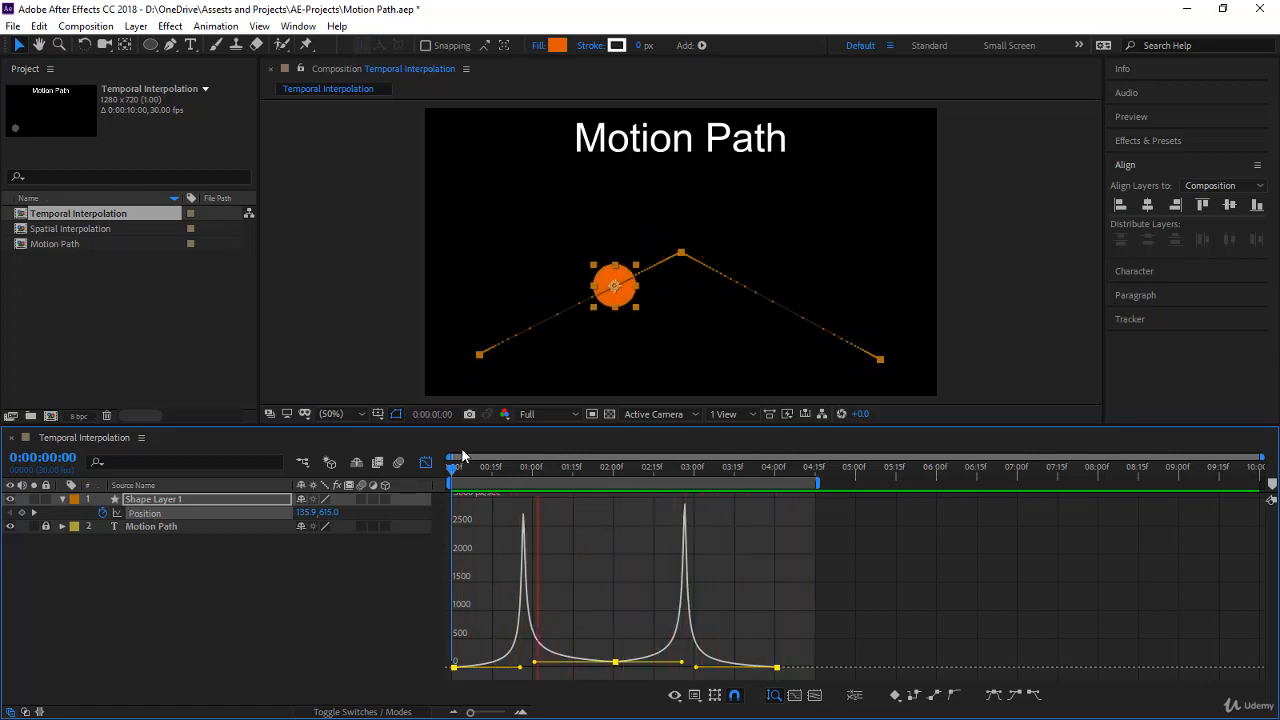